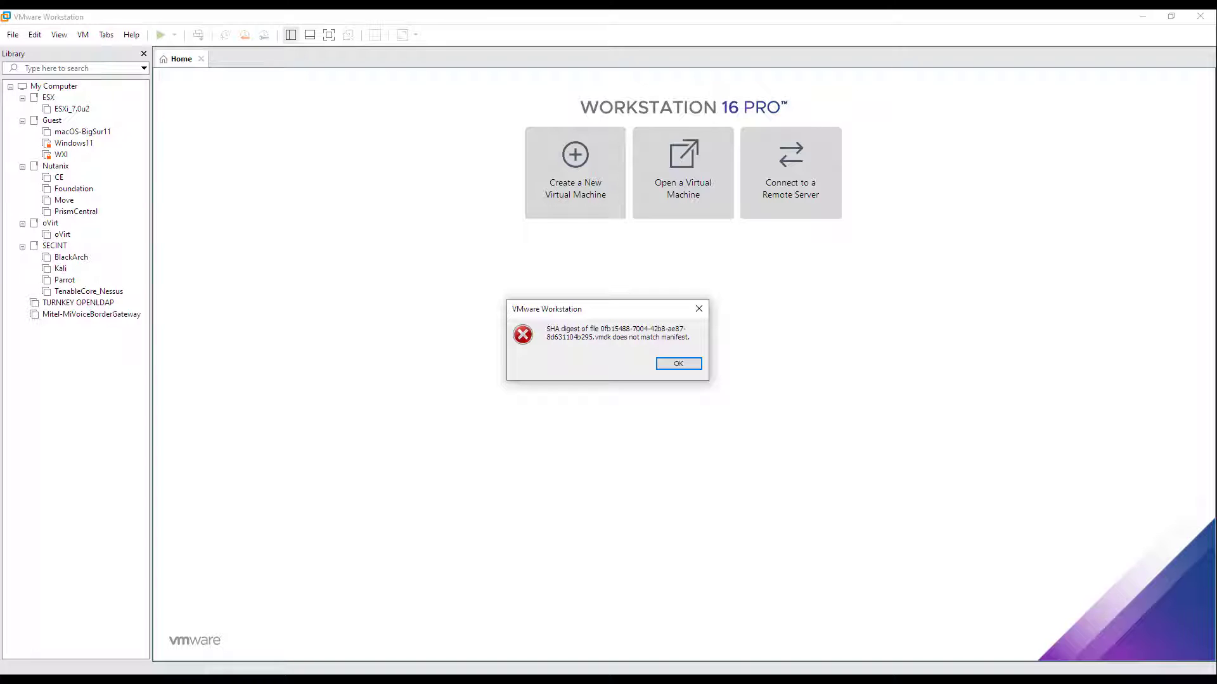
Retry importing the copied OVA as a new VM, hitting the SHA digest manifest mismatch again.
left_click(676, 363)
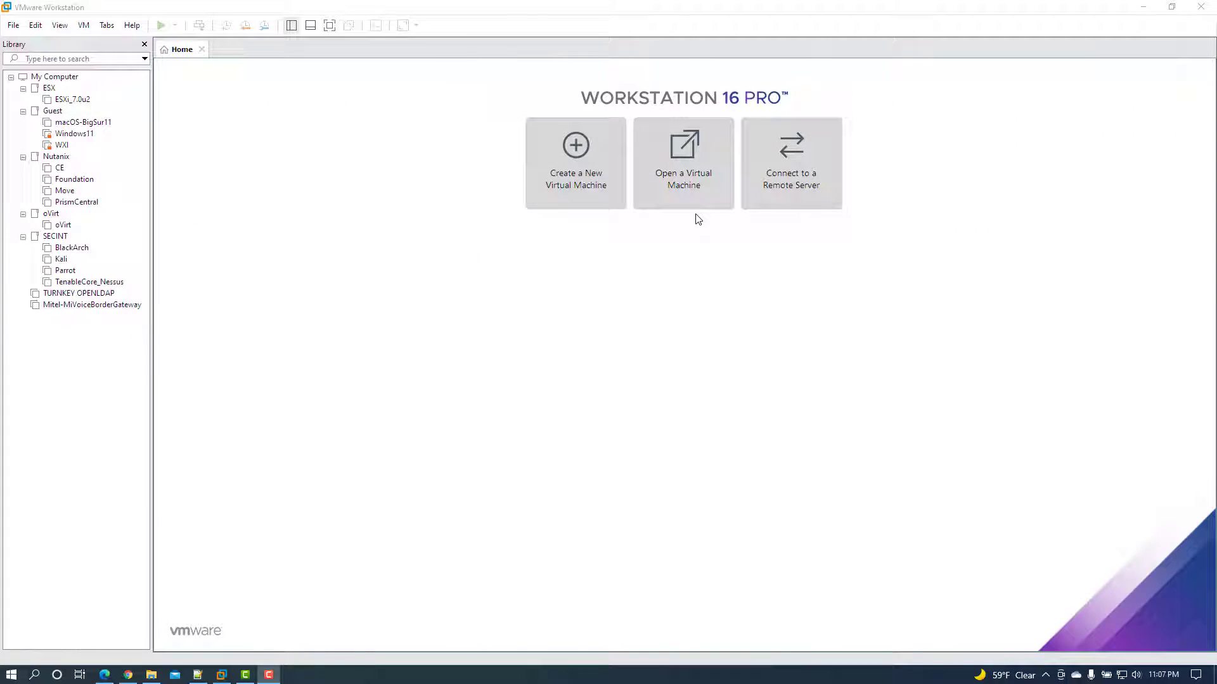
left_click(682, 161)
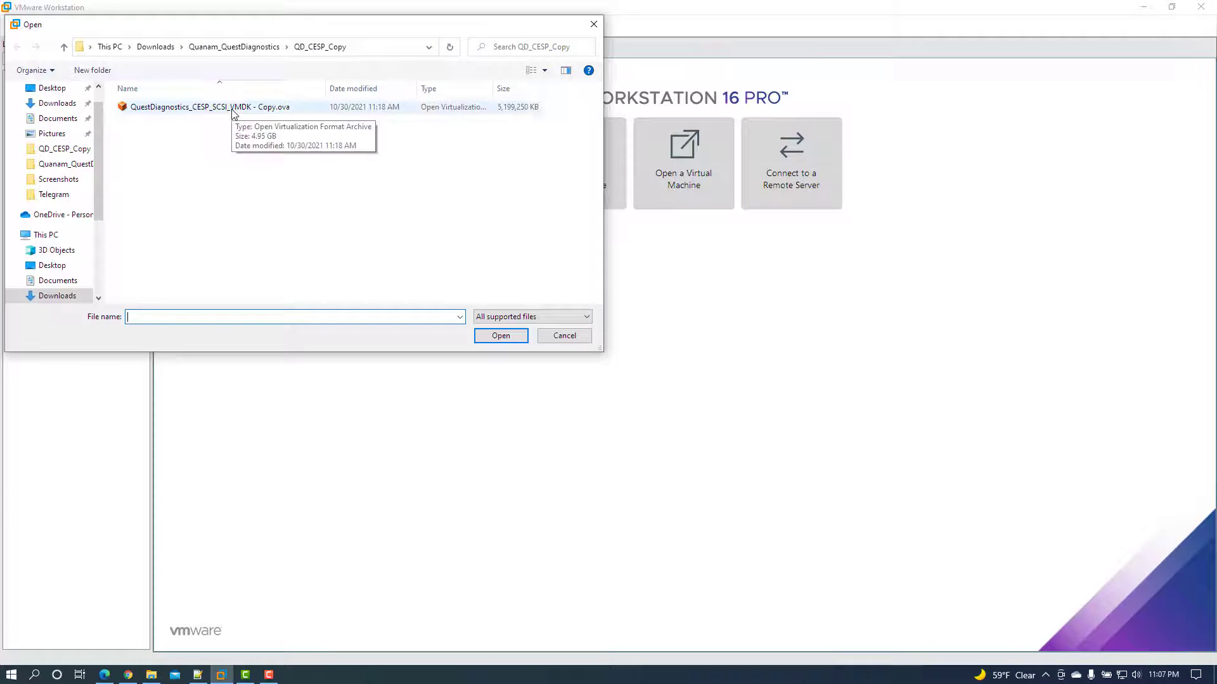
left_click(501, 334)
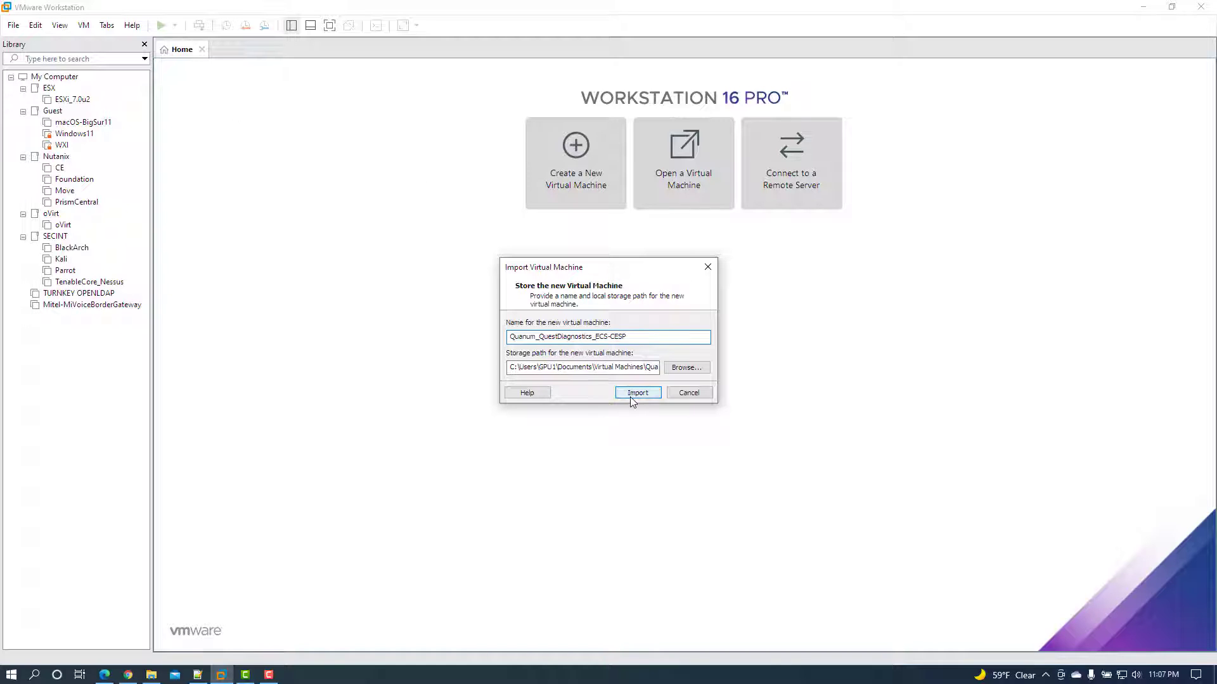
left_click(636, 391)
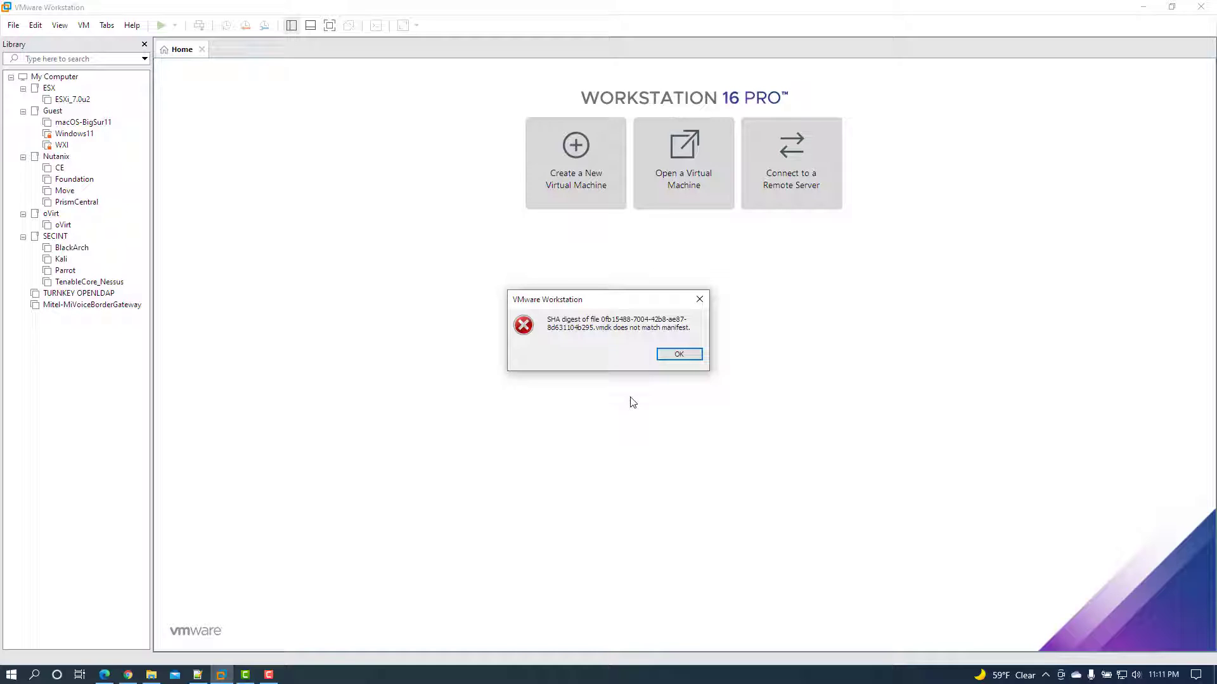
left_click(678, 354)
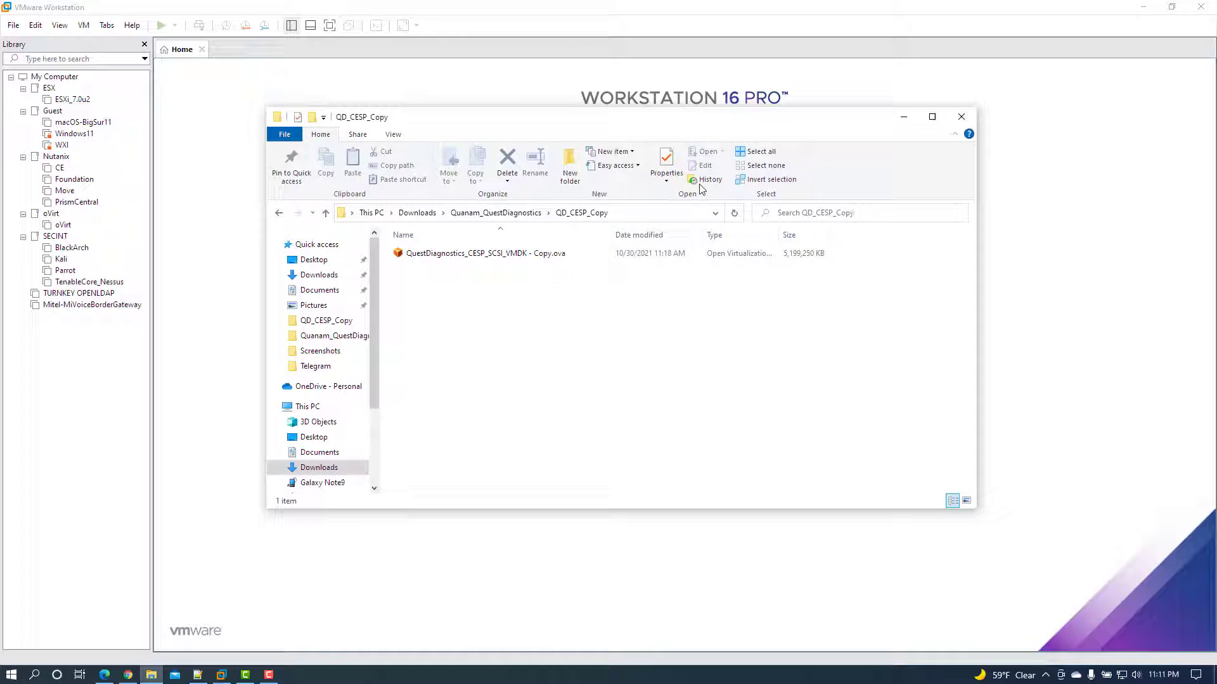
Extract the OVA with 7-Zip into its folder and edit the .mf manifest in Notepad++.
right_click(487, 254)
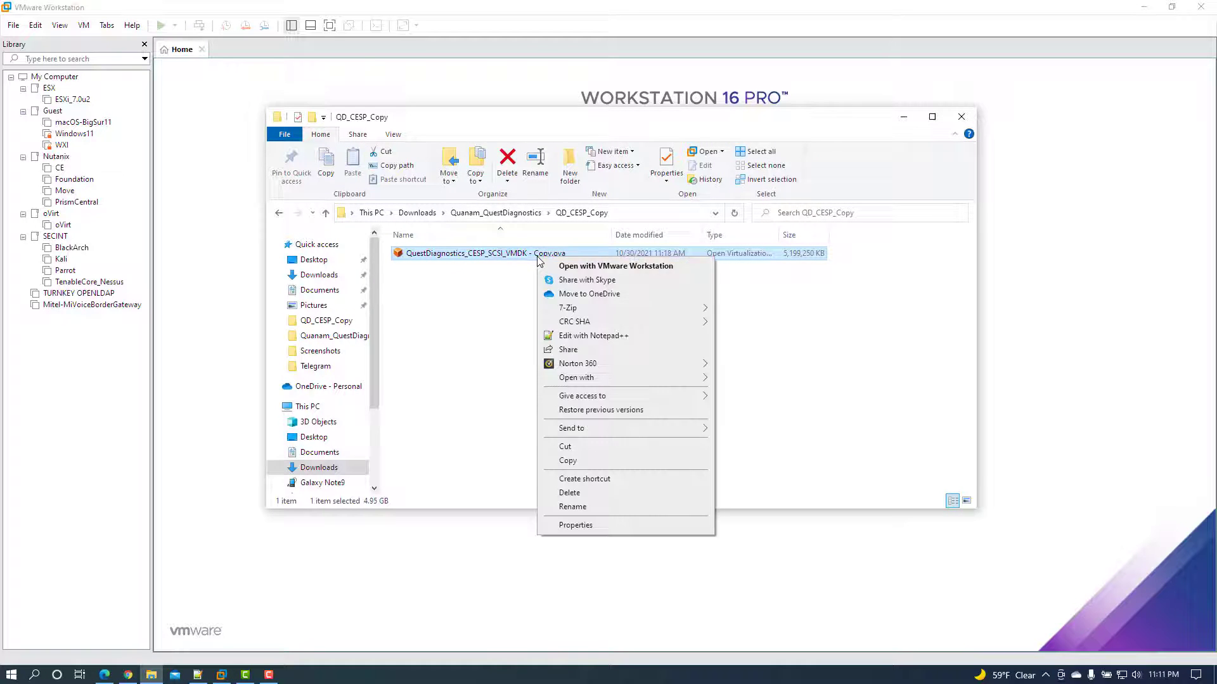
left_click(568, 308)
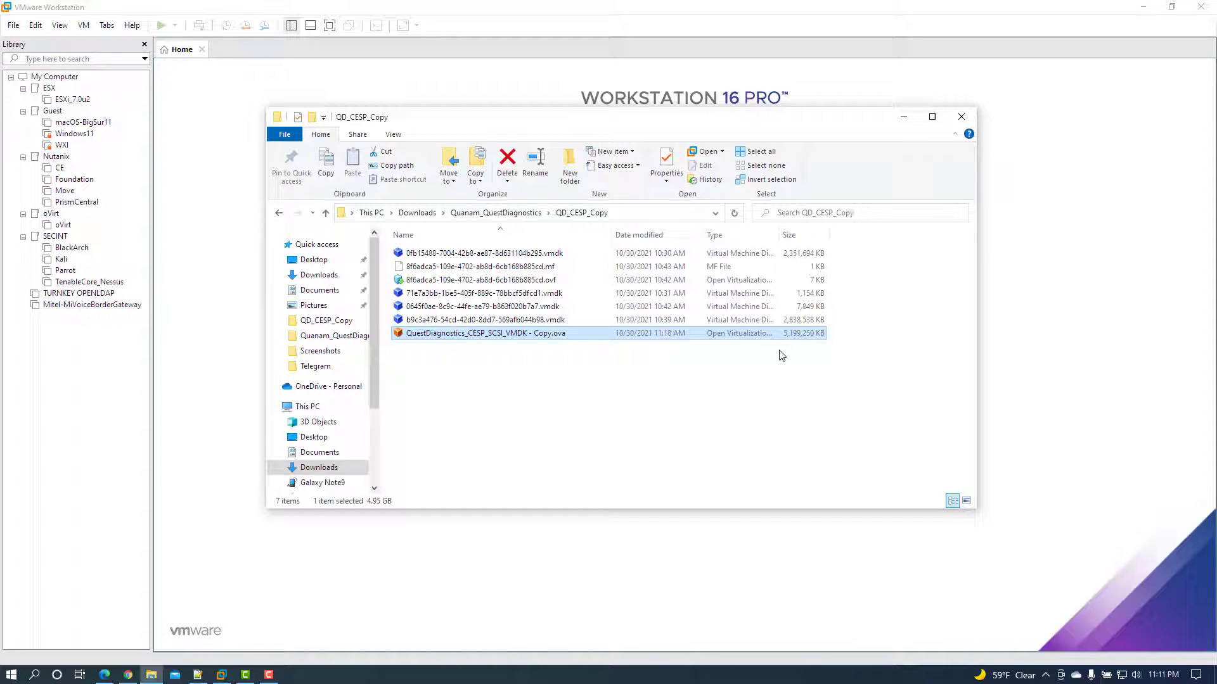
mouse_move(691, 326)
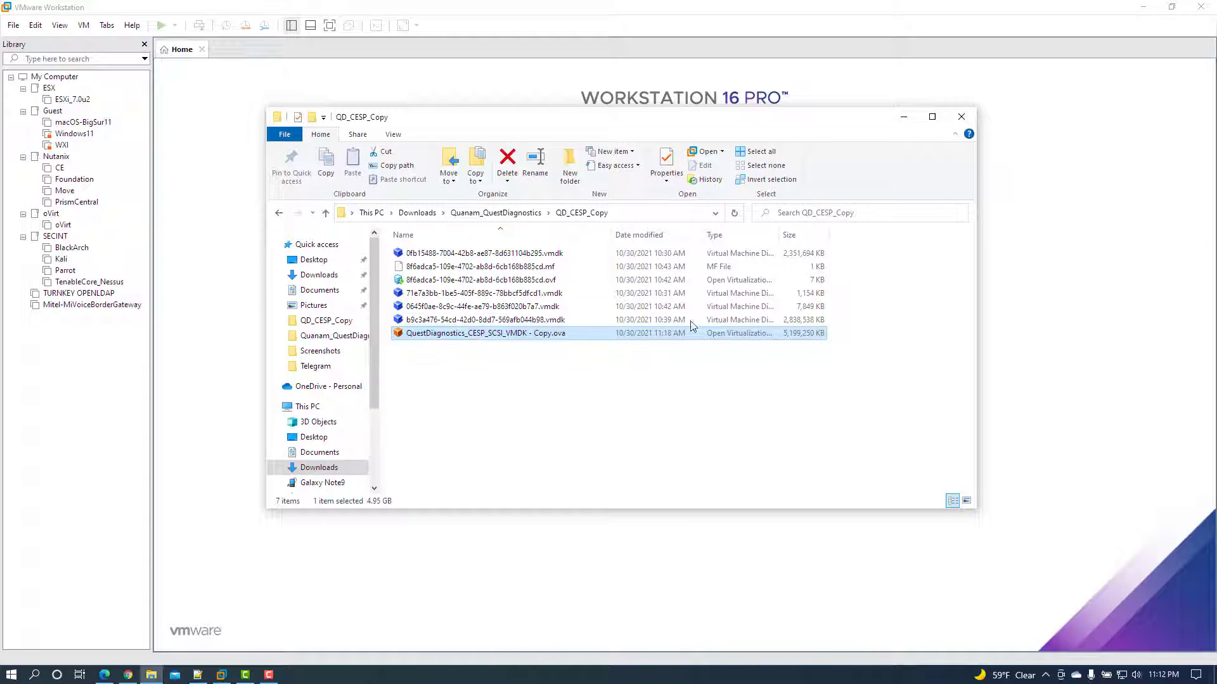
right_click(477, 267)
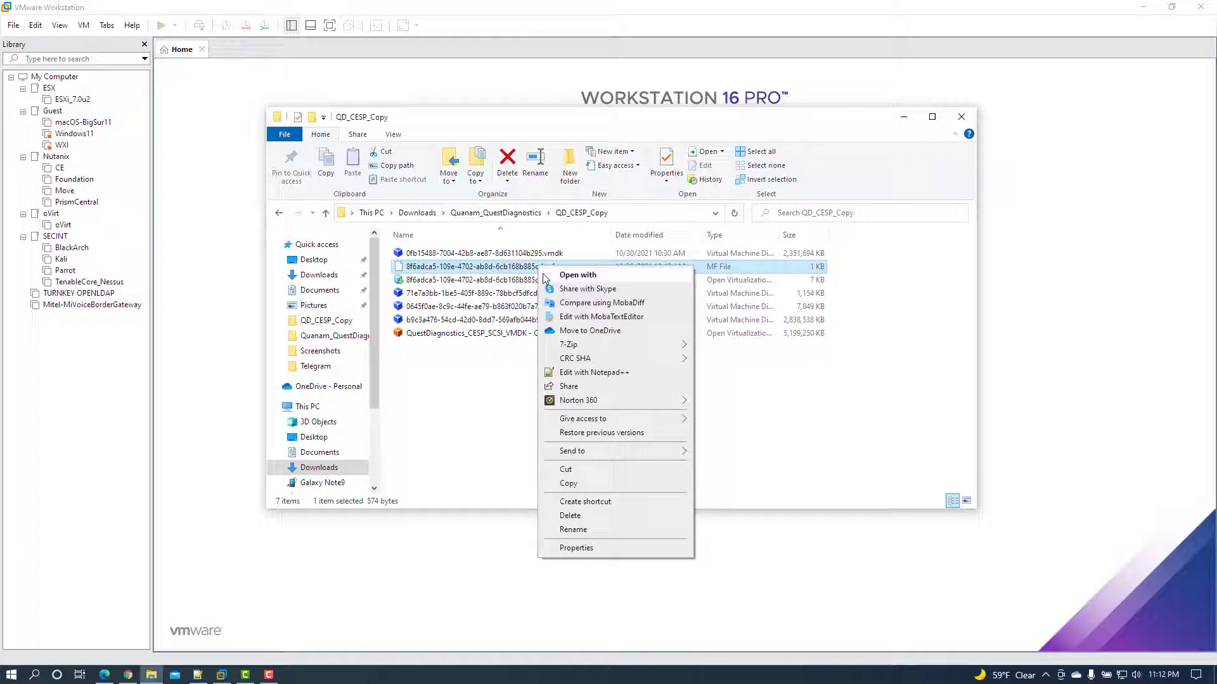
left_click(593, 373)
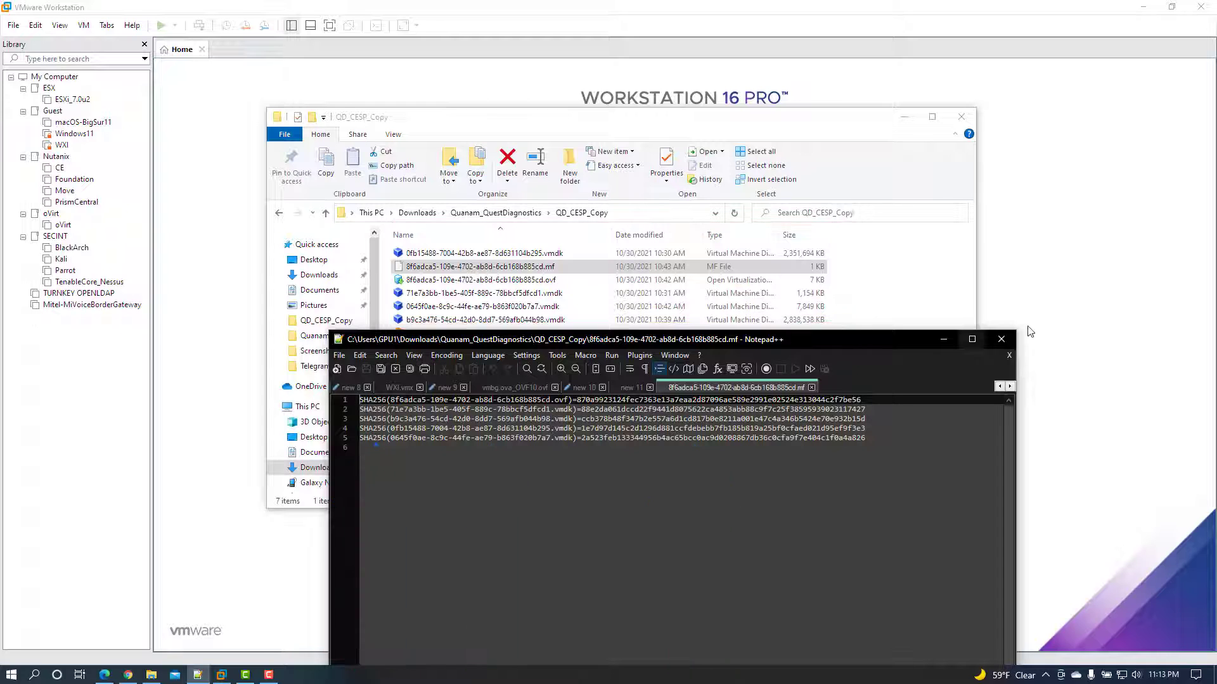
Maximize the manifest in Notepad++ and launch Windows PowerShell from Start search.
left_click(972, 339)
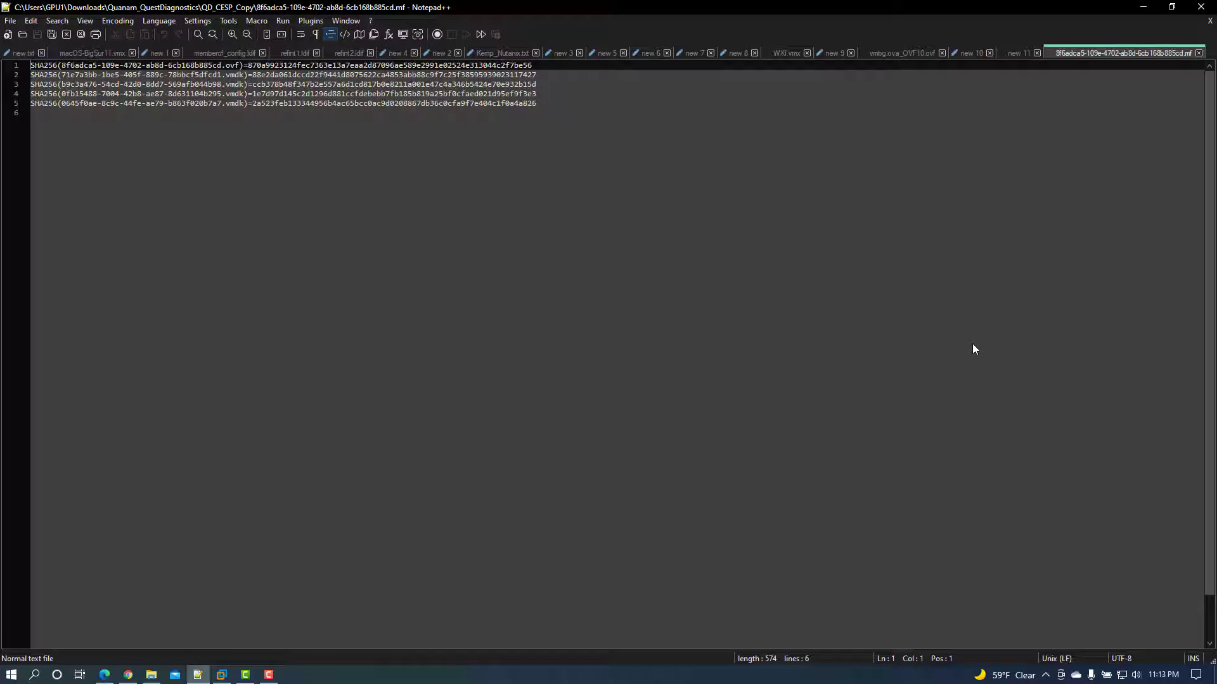
type("power")
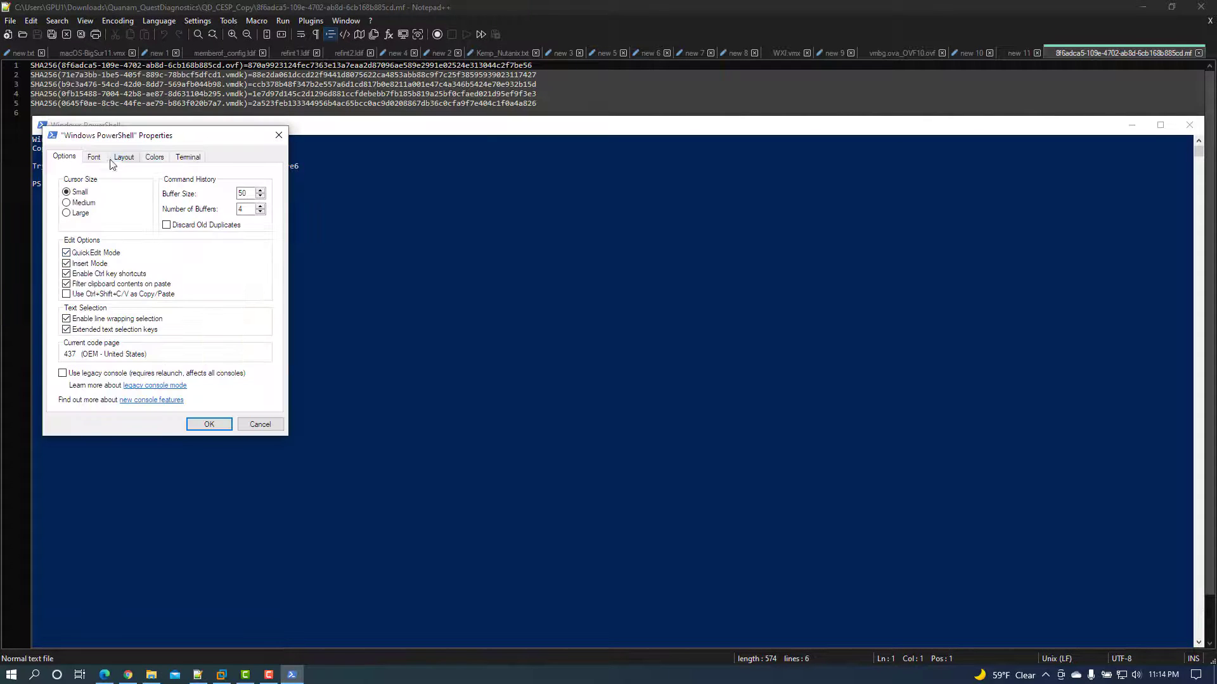
Set the PowerShell console font size to 24 in Properties.
left_click(92, 157)
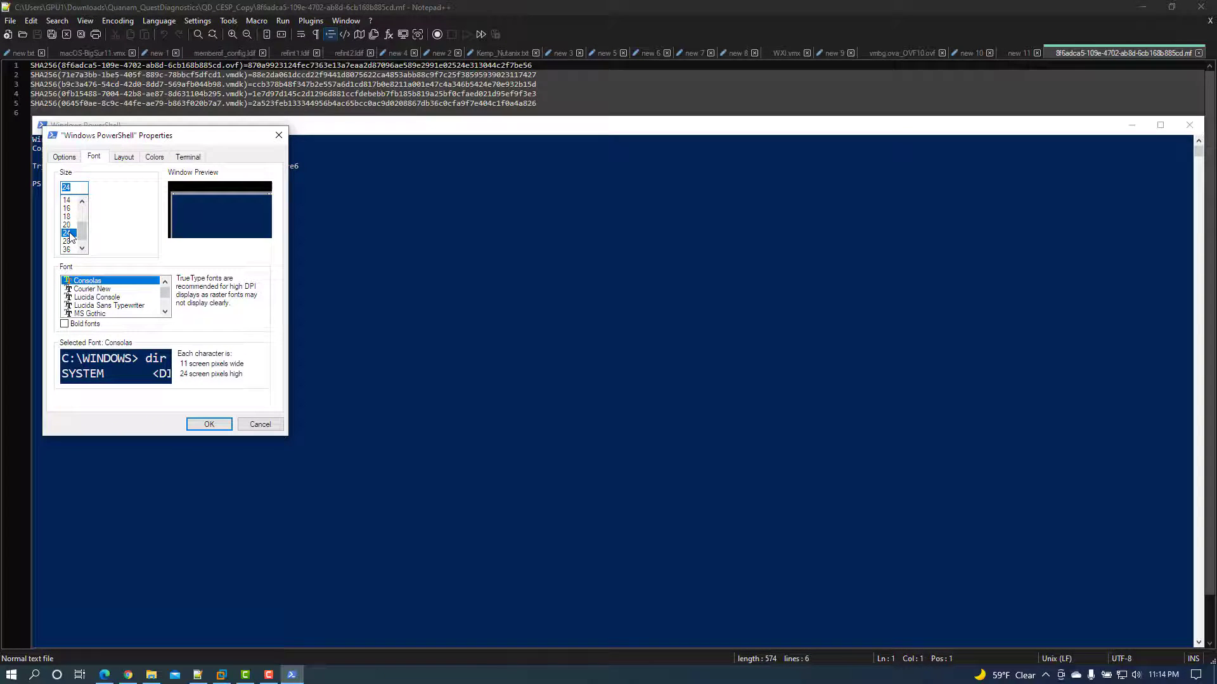
left_click(207, 423)
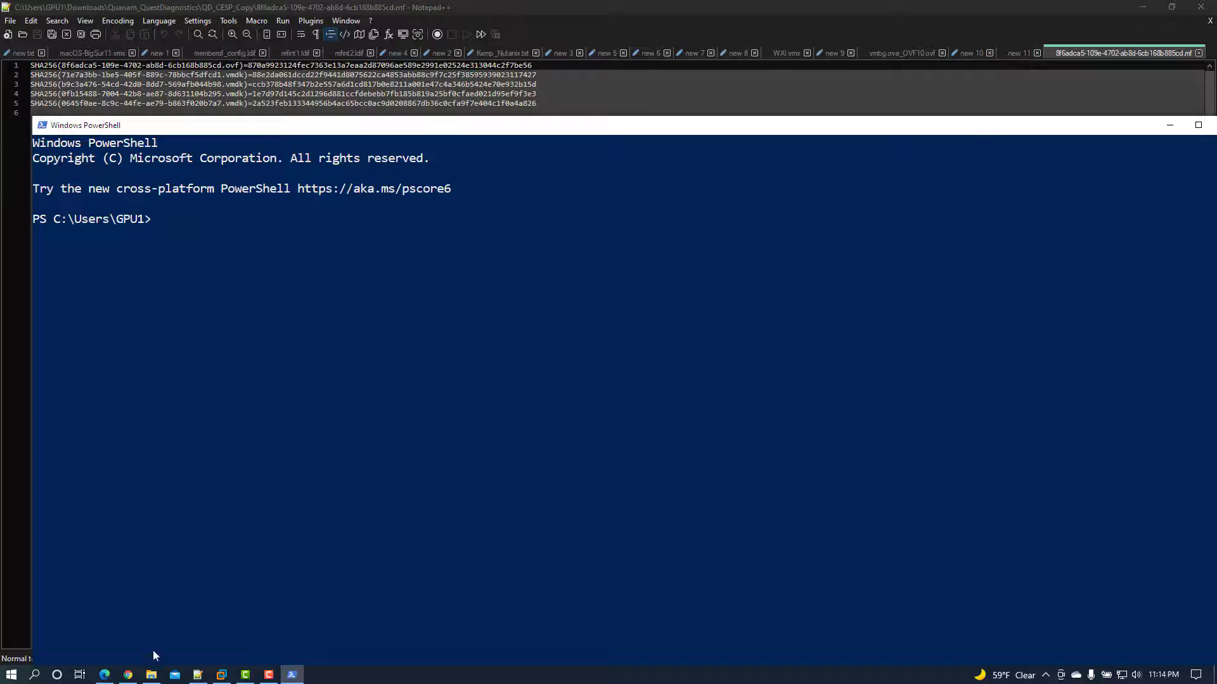
left_click(151, 674)
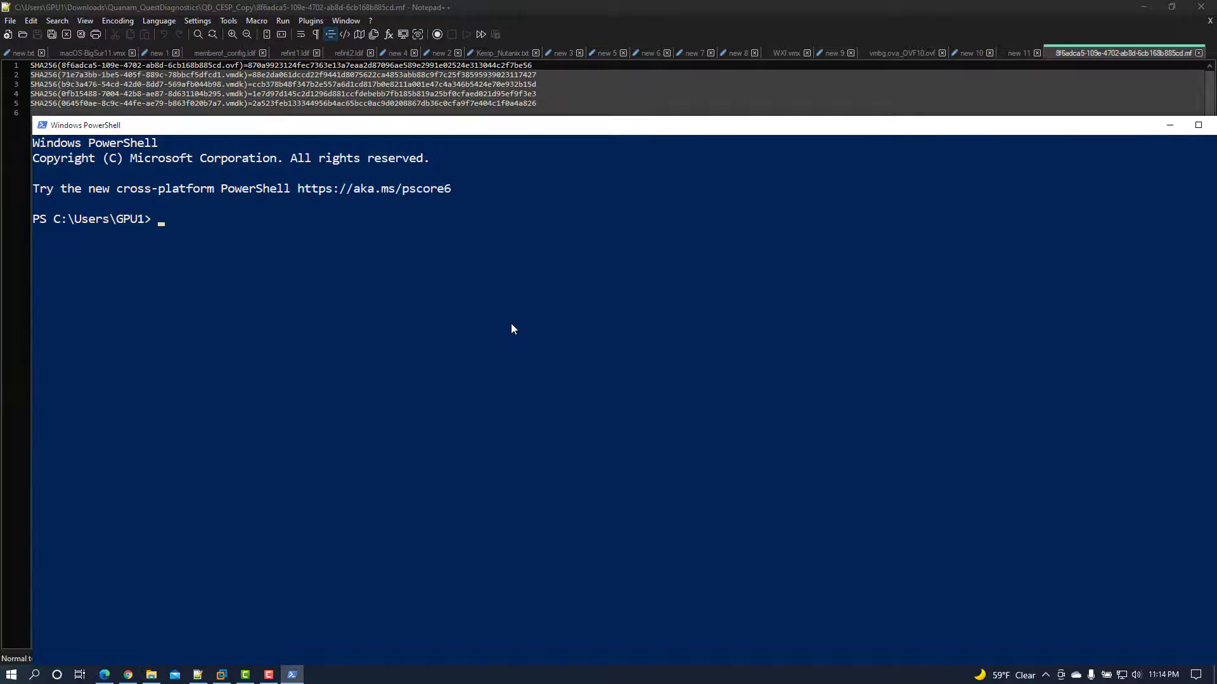
Change into C:\Users\GPU1\Downloads\Quanam_QuestDiagnostics\QD_CESP_Copy and list its files with dir.
type("cd C:\\Users\\GPU1\\Downloads\\Quanam_QuestDiagnostics\\QD_CESP_Copy")
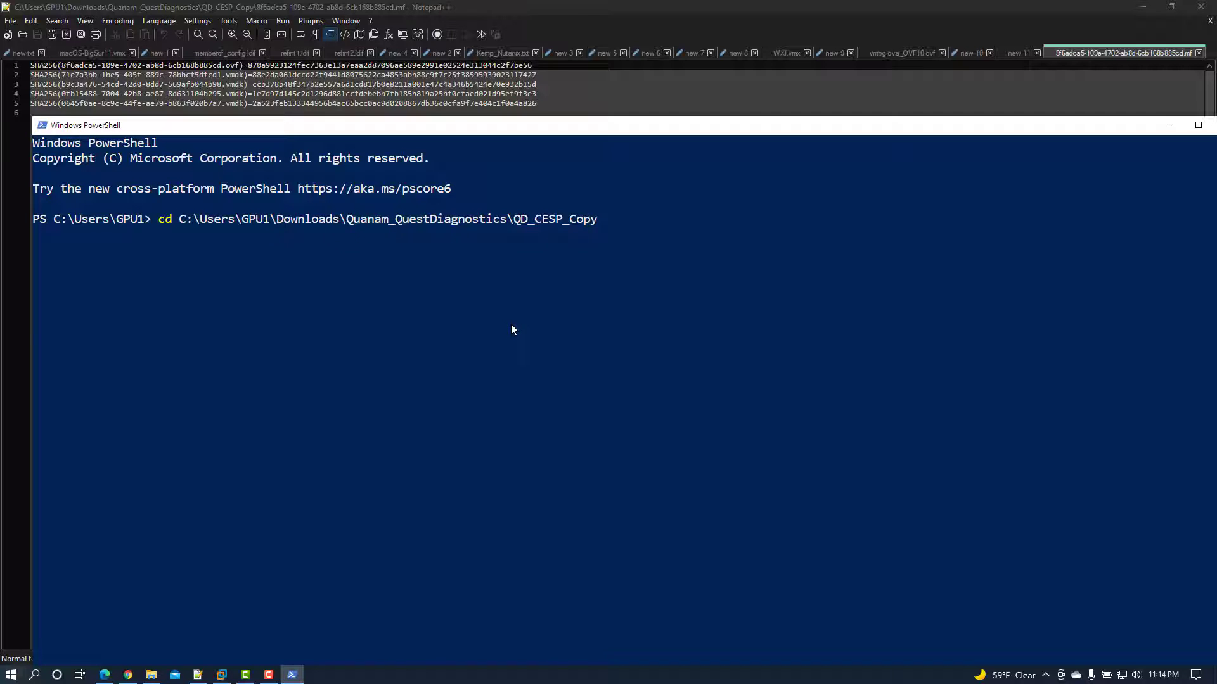
type("c")
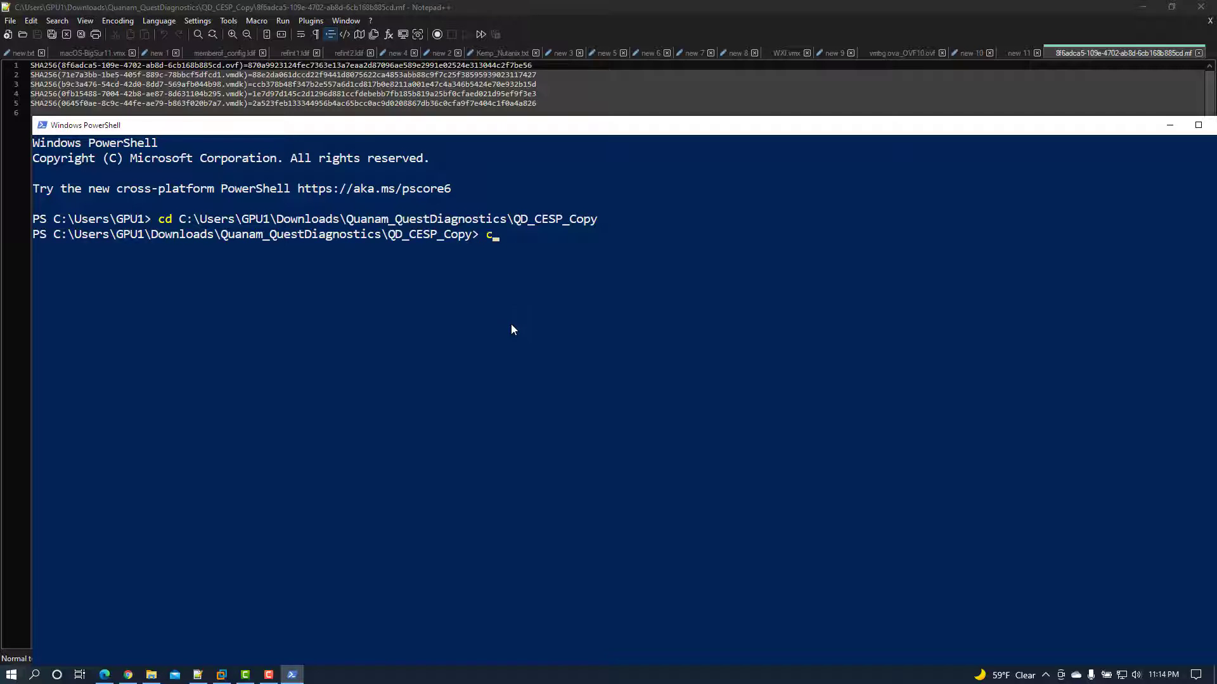
type("dir")
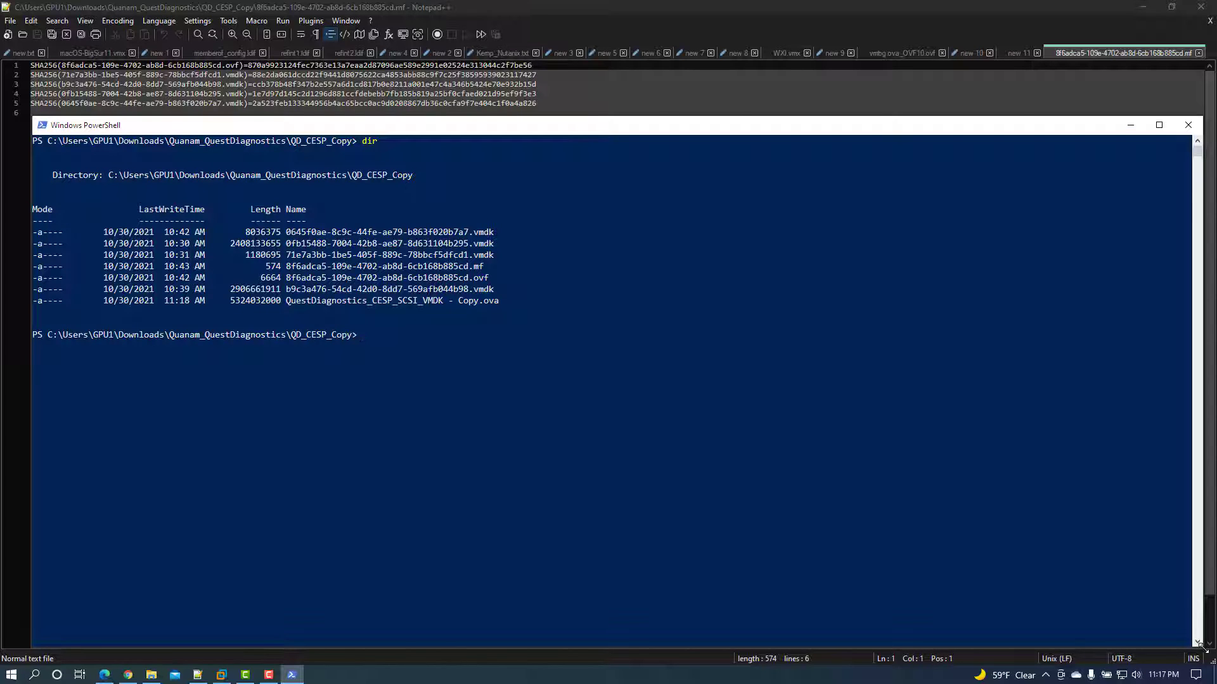
type("Get-FileHash *")
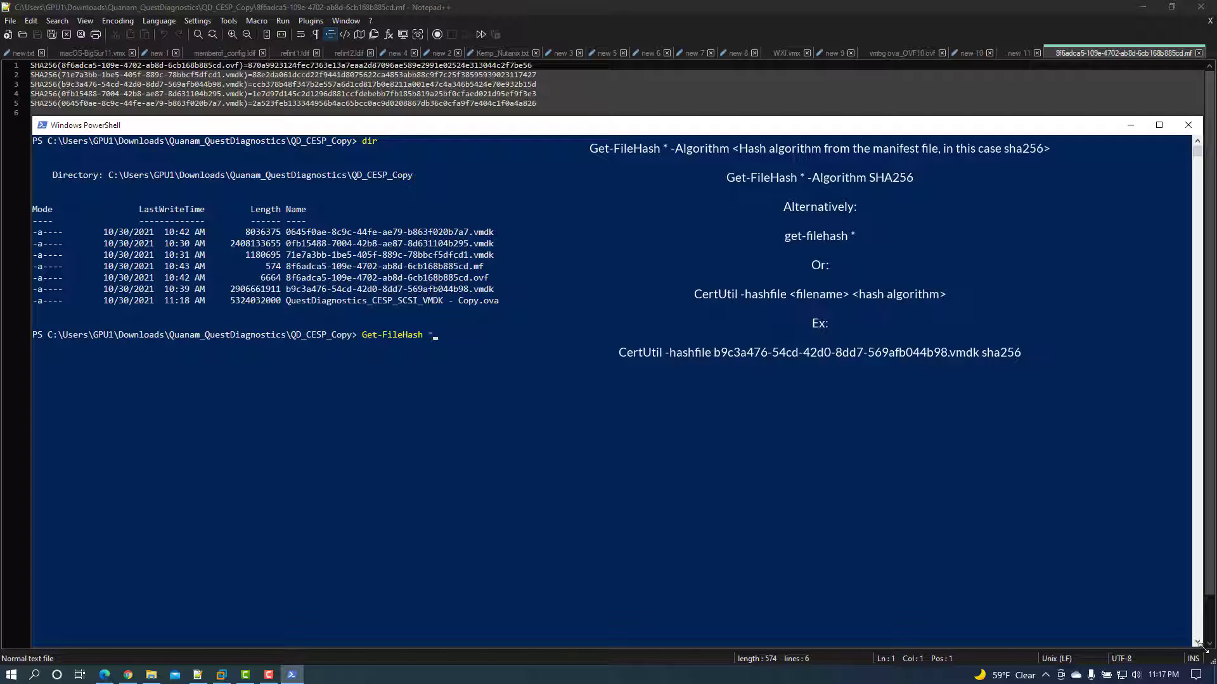
Run Get-FileHash * -Algorithm SHA256 and get-filehash * on every file in the folder.
type("-Algo")
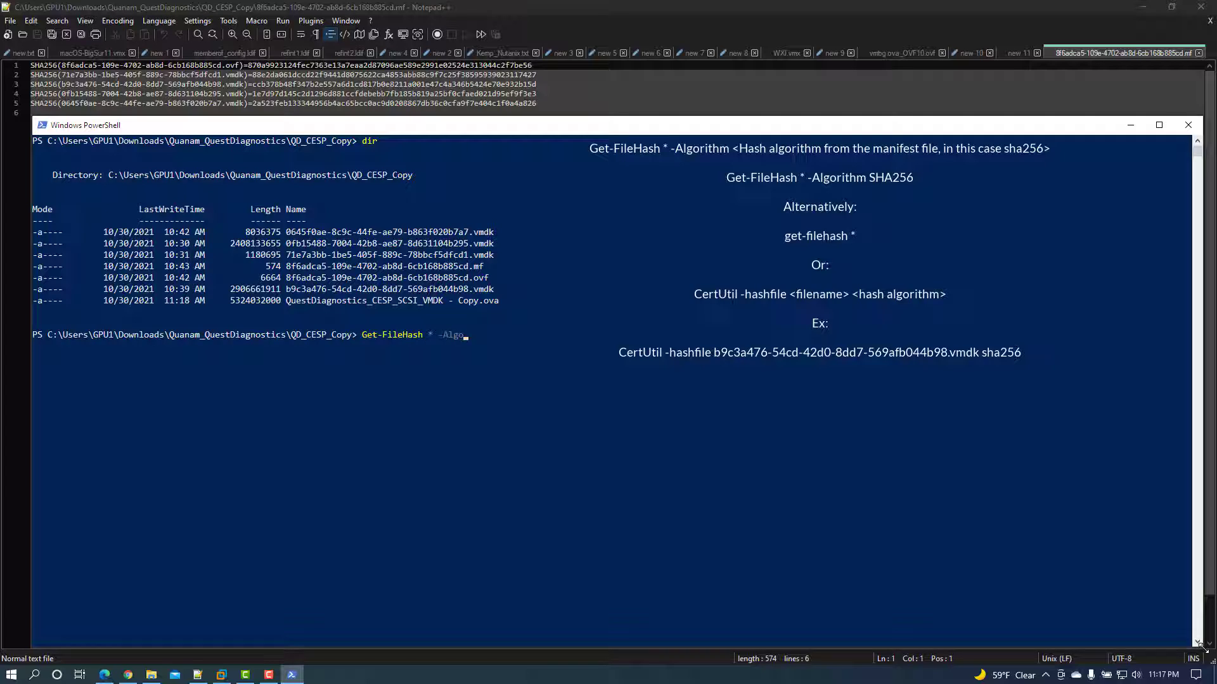
type("rithm SHA")
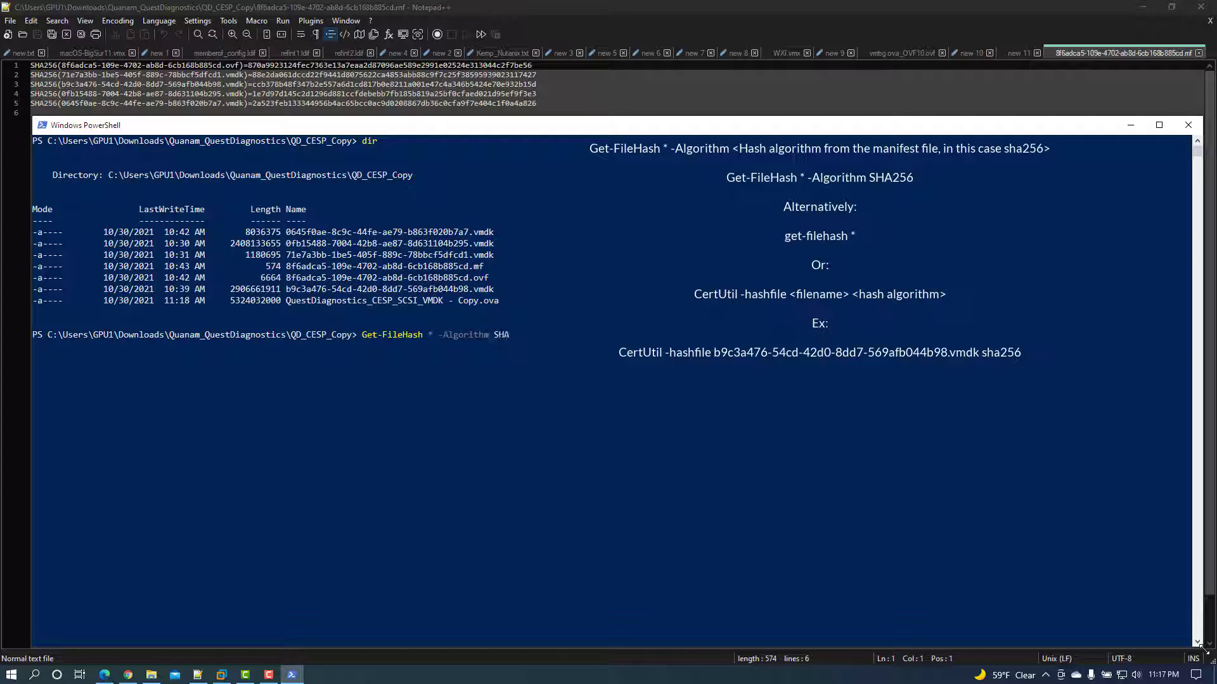
type("256")
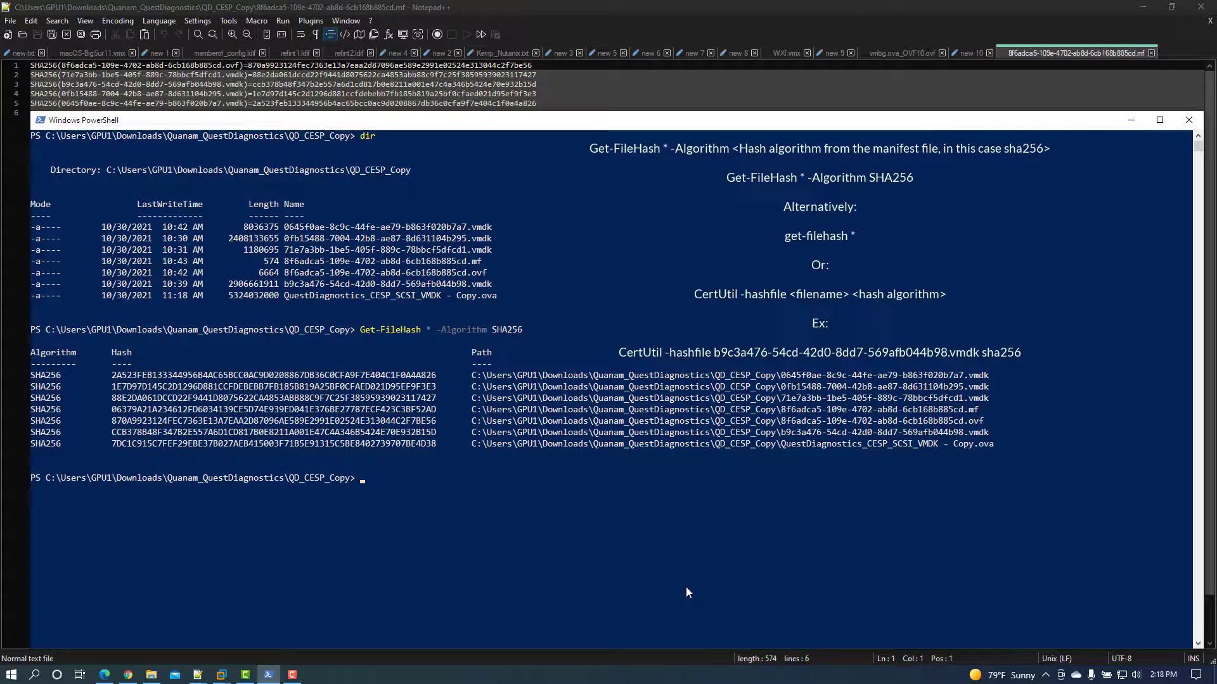
type("get-filehash *")
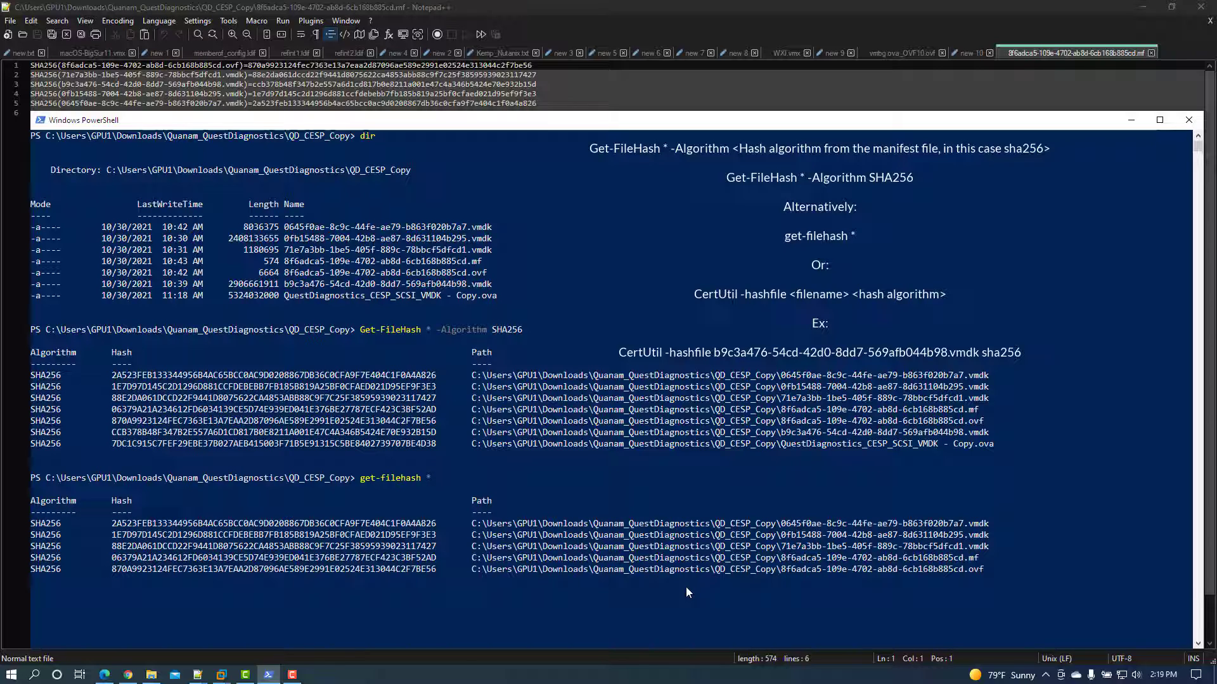
Enter CertUtil -hashfile b9c3a476-54cd-42d0-8dd7-569afb044b98.vmdk sha256 for one disk file.
type("CertUtil")
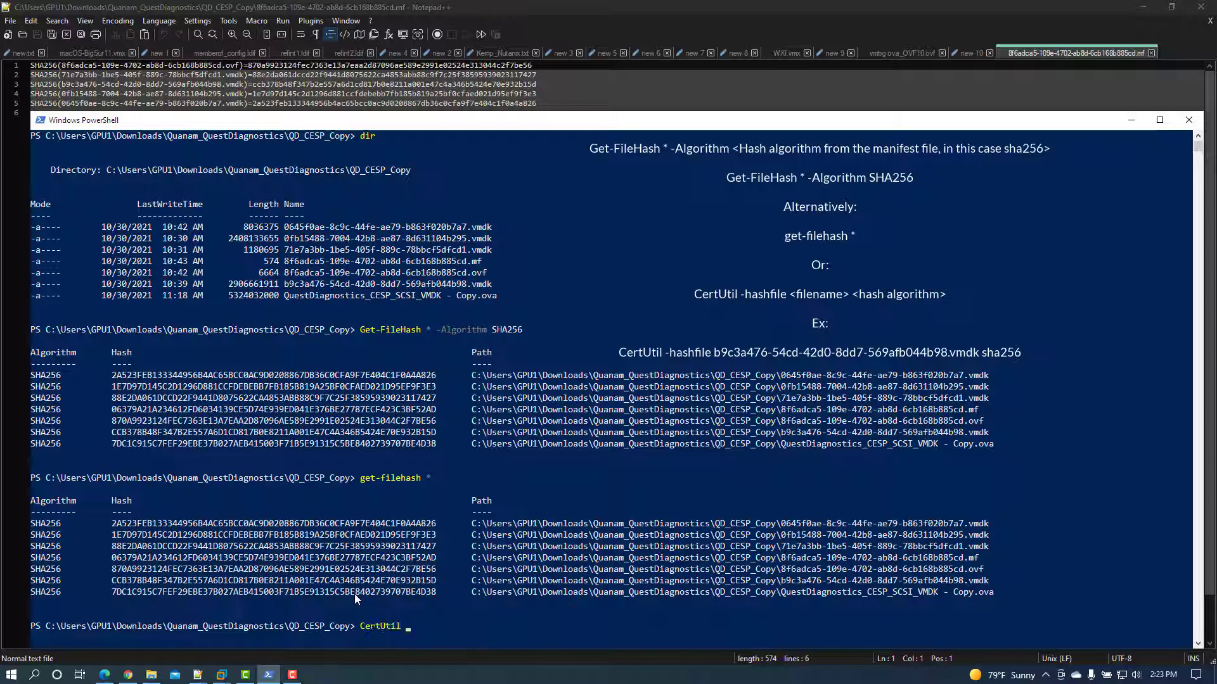
type("-hashfile")
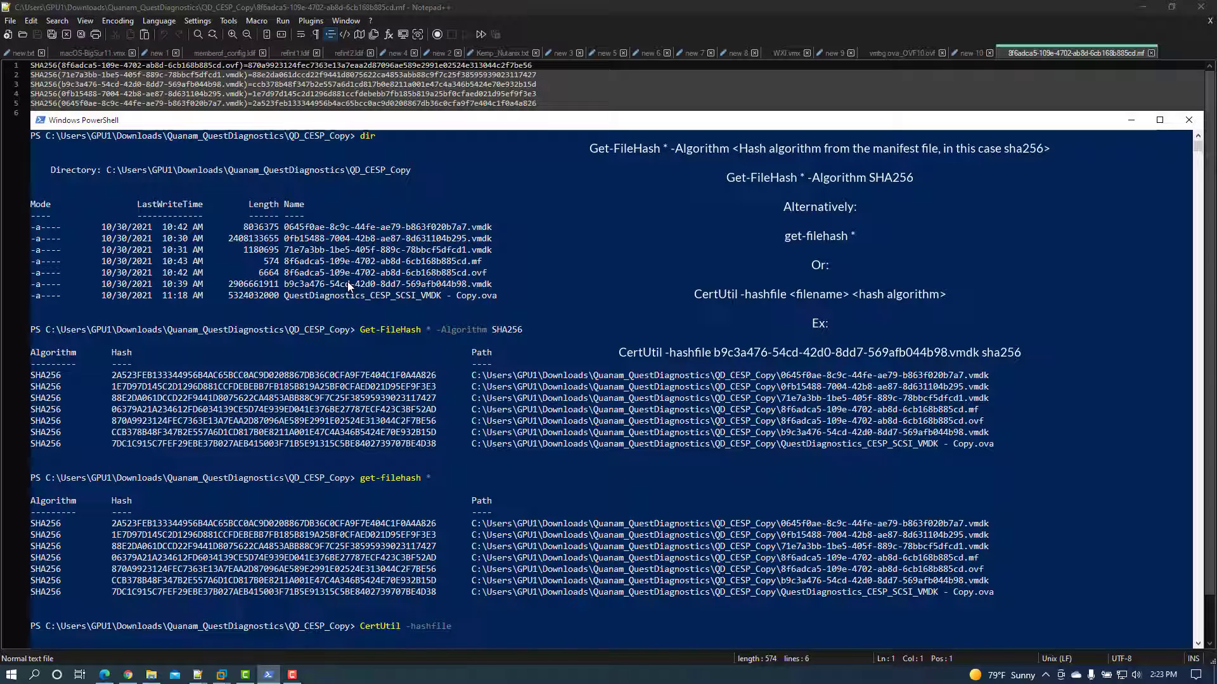
type("b9c3a476-54cd-42d0-8dd7-569afb044b98.vmdk")
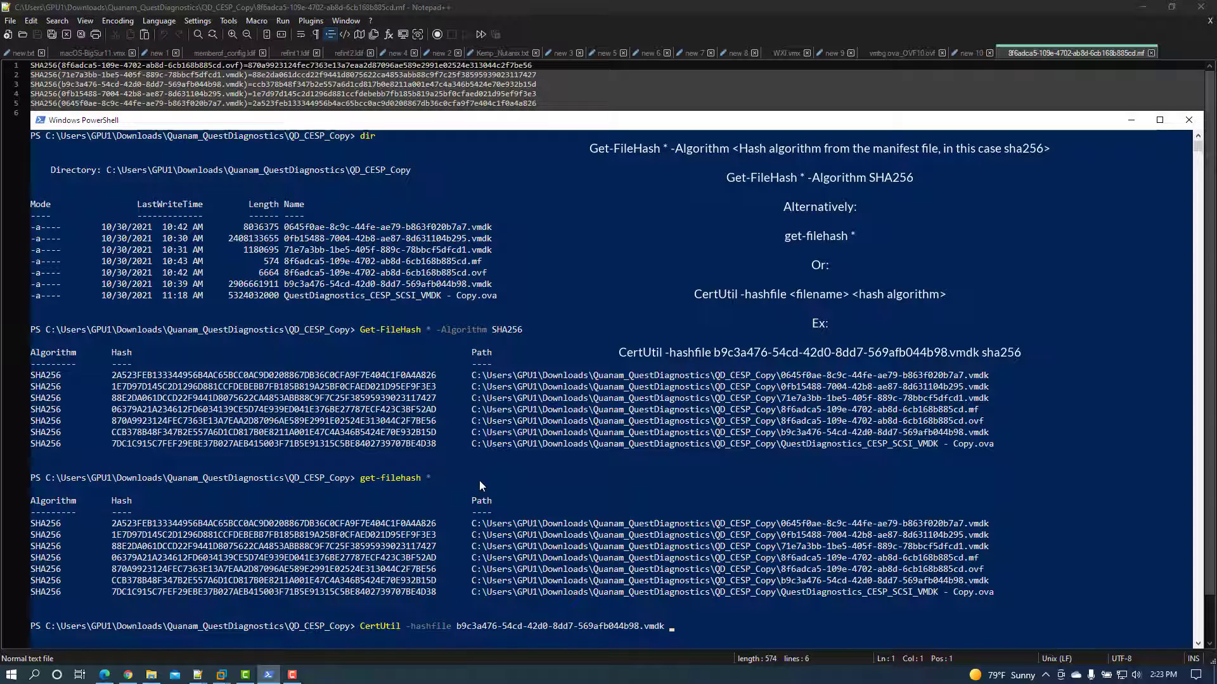
type("sha256")
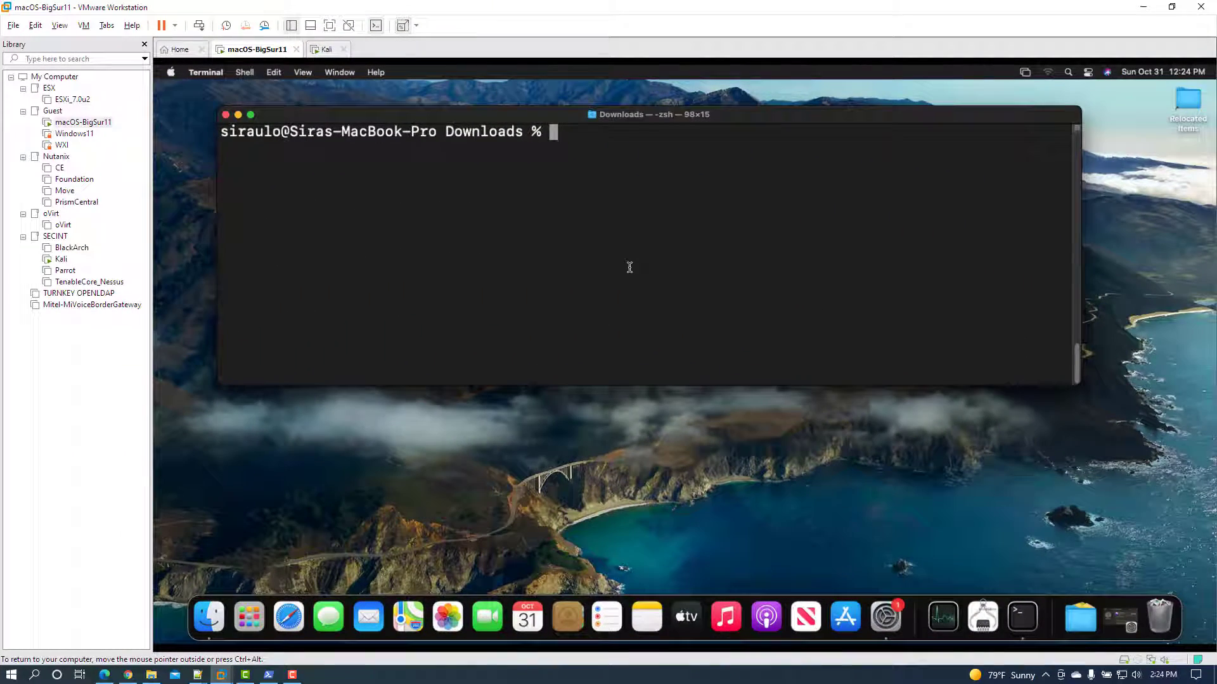
In the macOS guest Terminal, list files and run shasum -a 256 on QemuUSBTablet-1.2.pkg, then go to the Kali VM.
type("ls -lah")
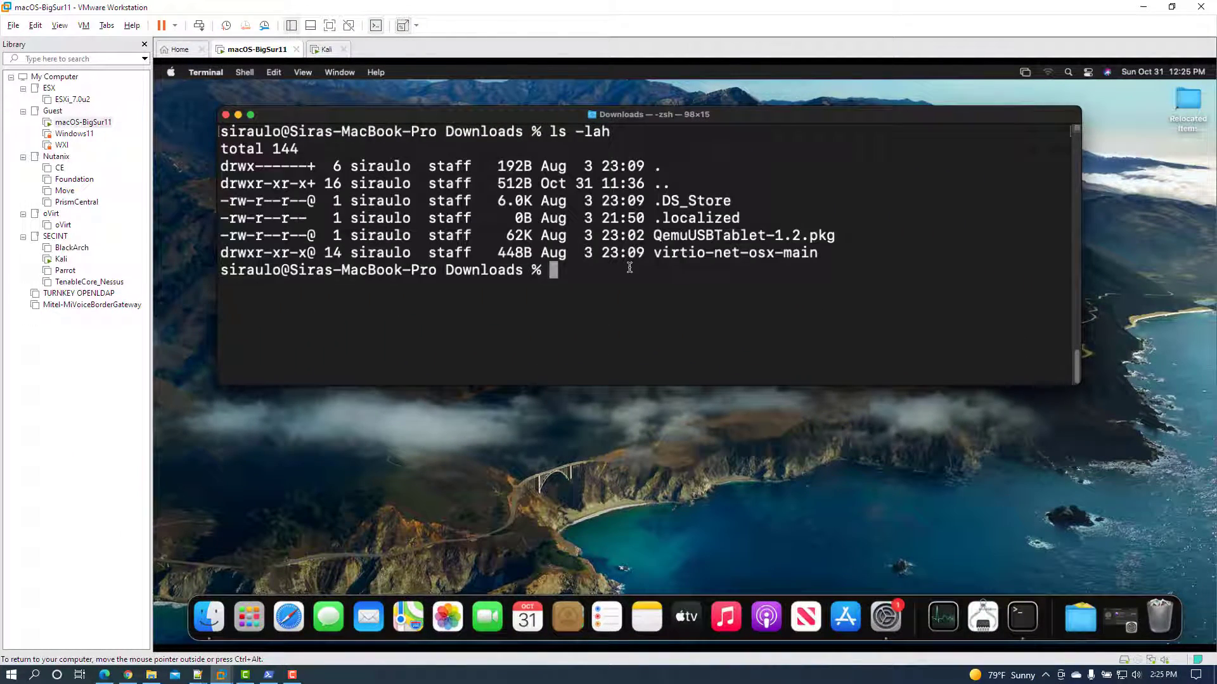
type("shasum -a 2")
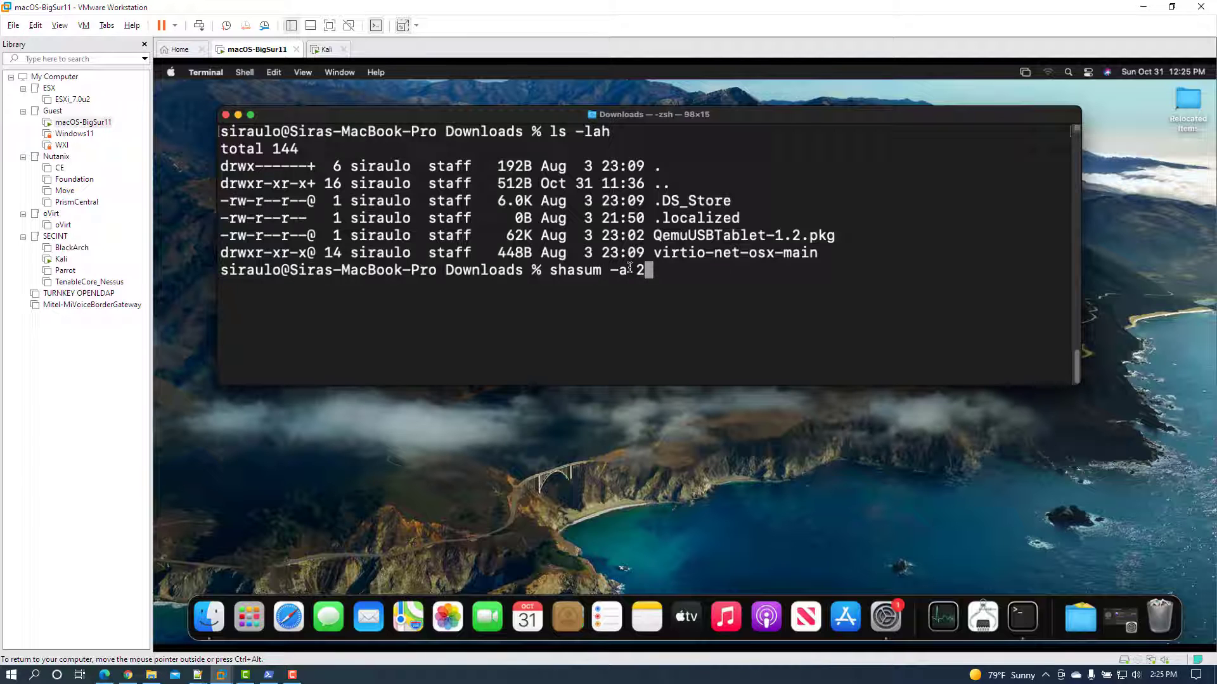
type("56 QemuUSBTablet-1.2.pkg")
type("md5 QemuUSBTablet-1.2.pkg")
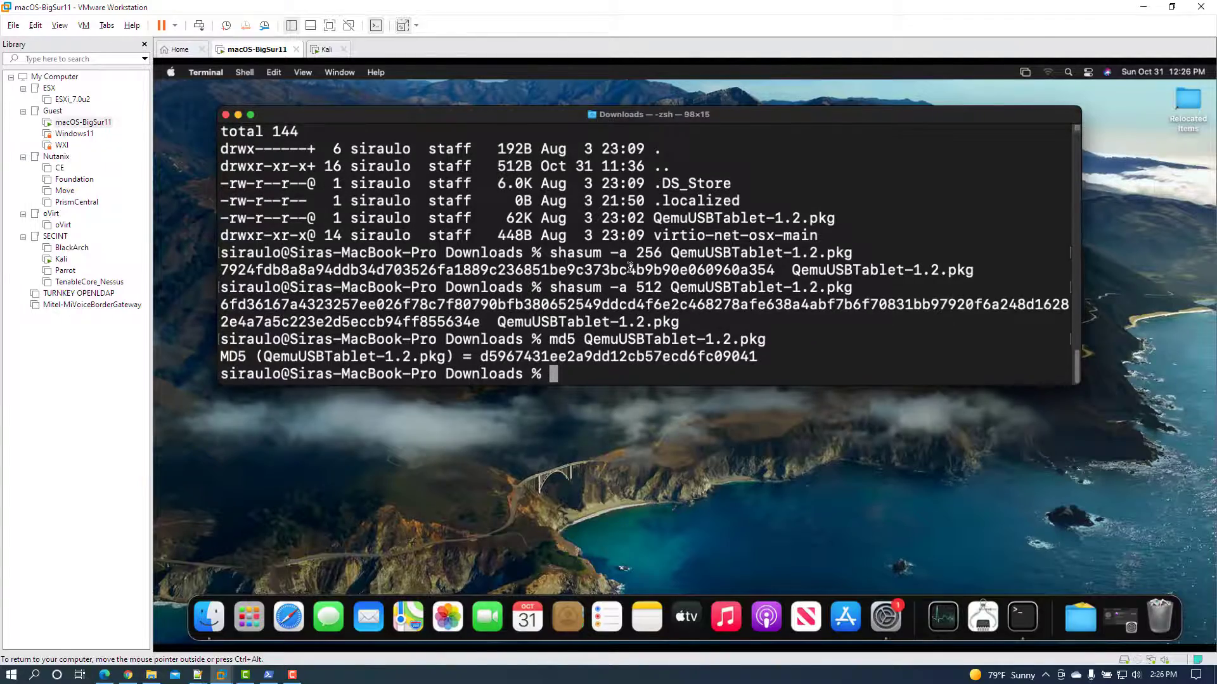
left_click(323, 50)
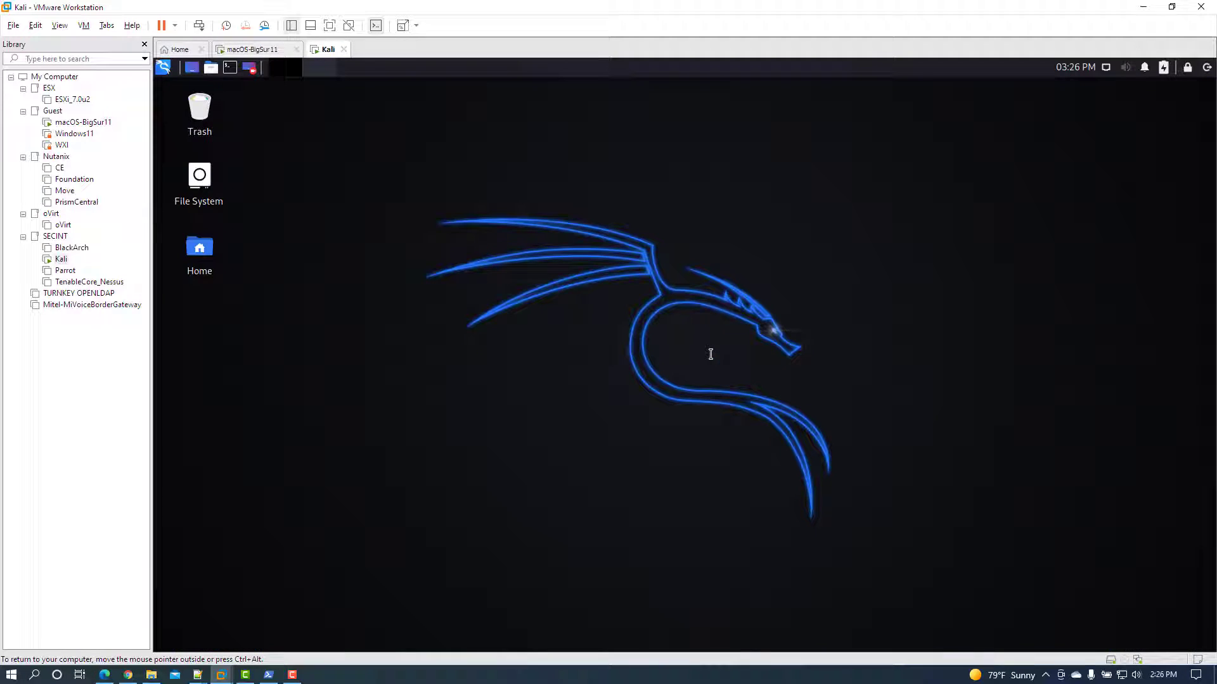
In a Kali guest terminal, run md5sum on the .dmrc file.
left_click(230, 67)
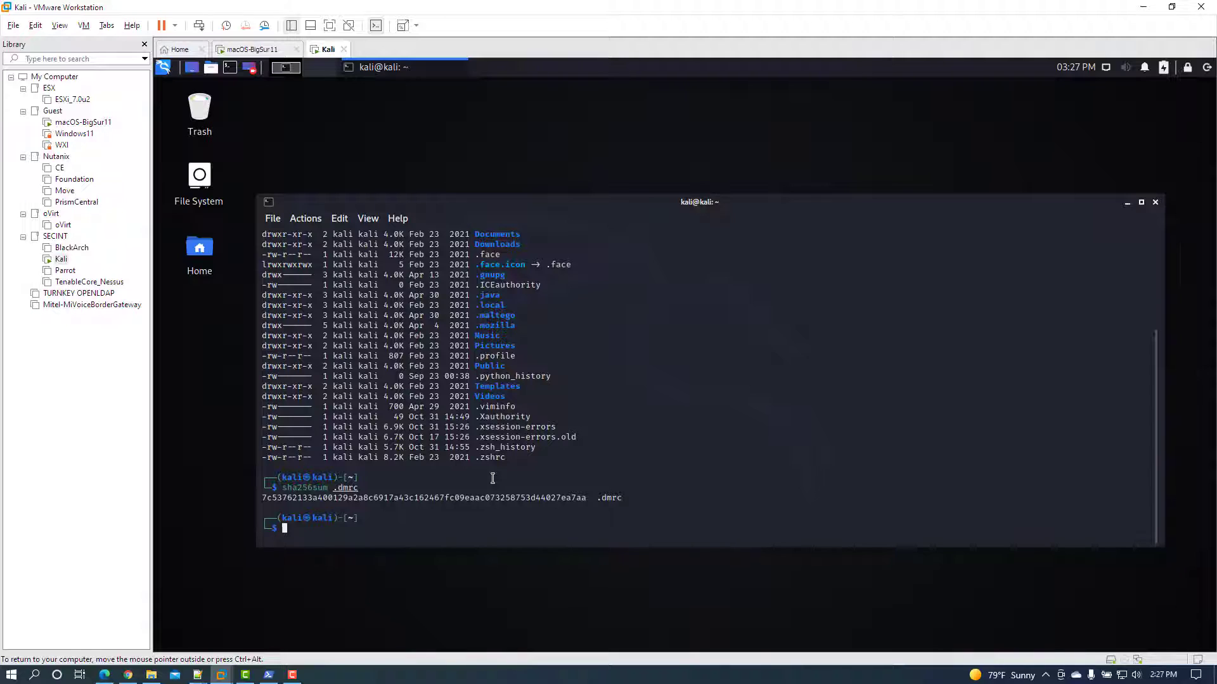
type("md5sum .dmrc")
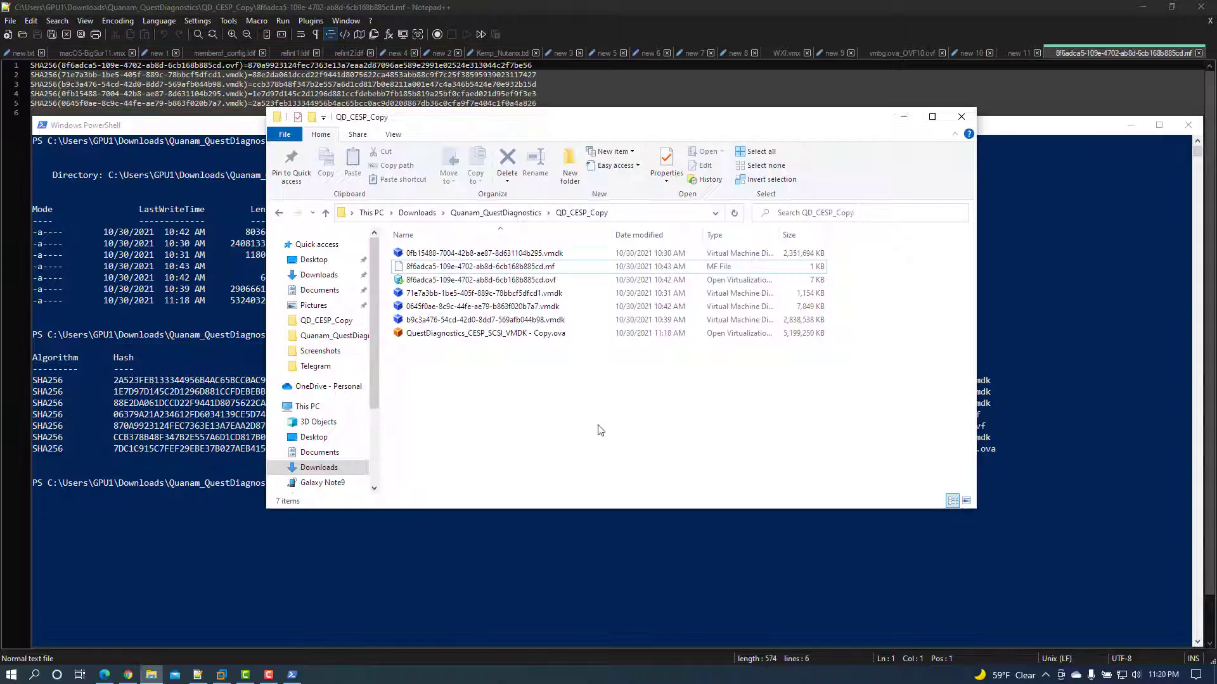
Copy the .ovf and rename the copy Quanum_QuestDiagnostics_ESC-CESP.ovf.
left_click(482, 278)
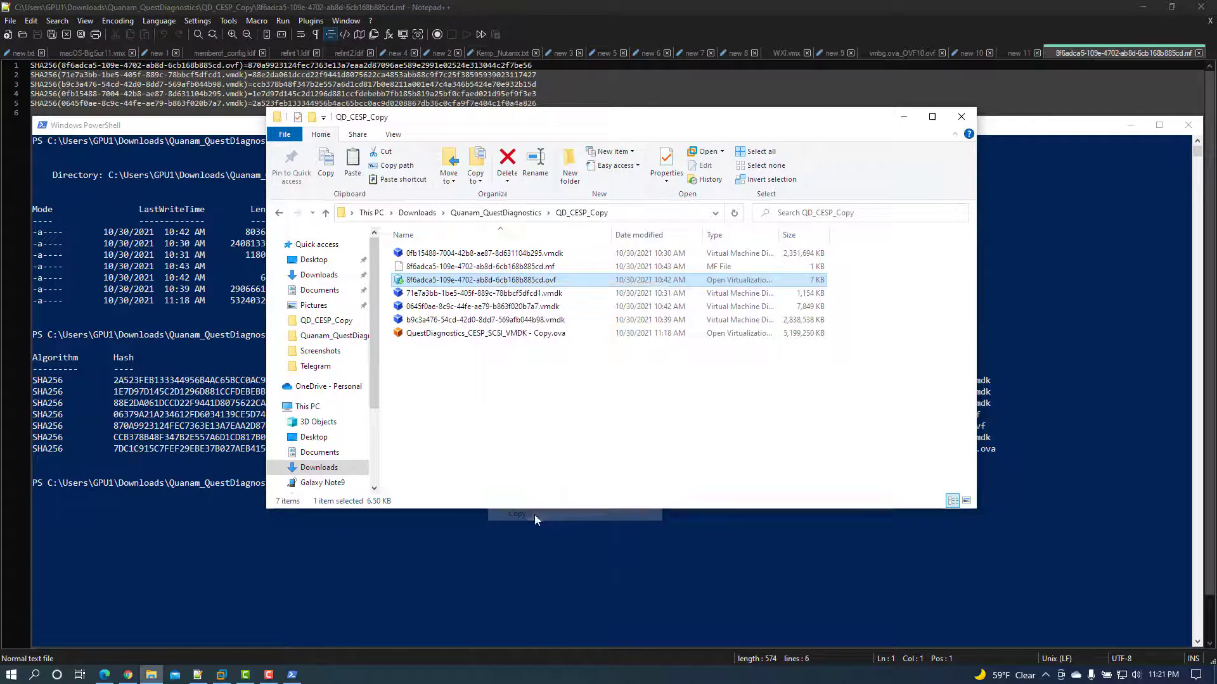
right_click(465, 279)
type("Quanam_QuestDiagnostics_ESC-.ovf")
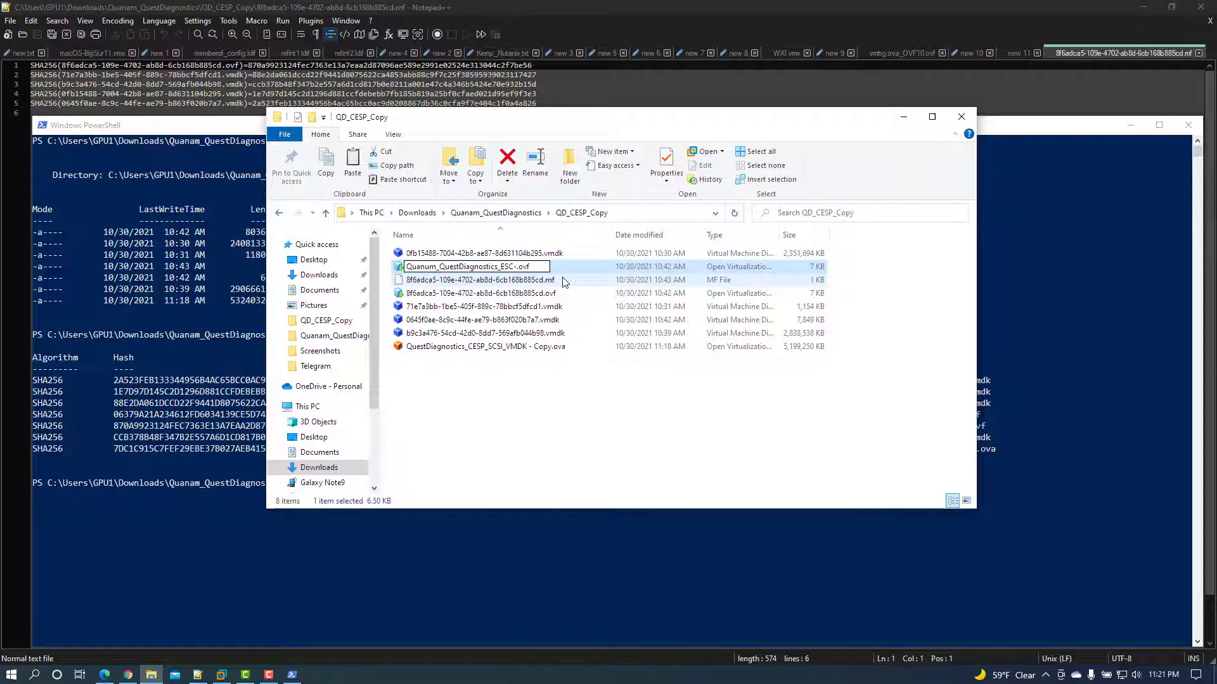
type("CESP")
key("Enter")
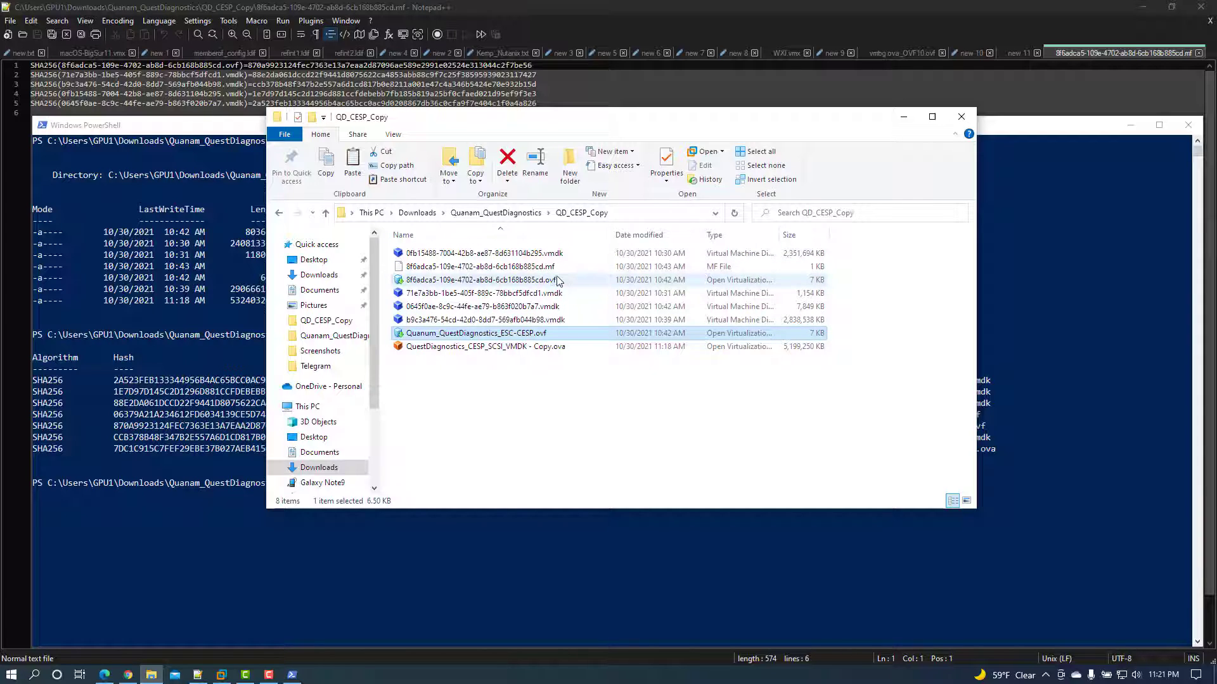
Delete the .mf manifest file from the QD_CESP_Copy folder.
left_click(507, 164)
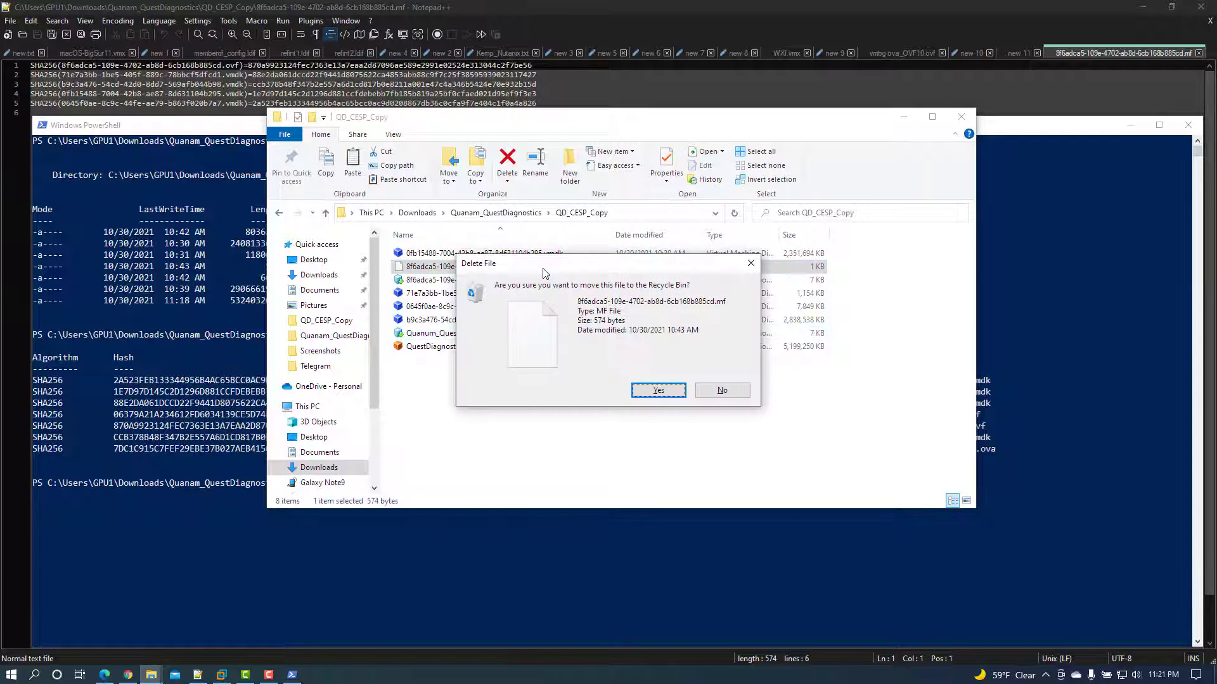
left_click(658, 390)
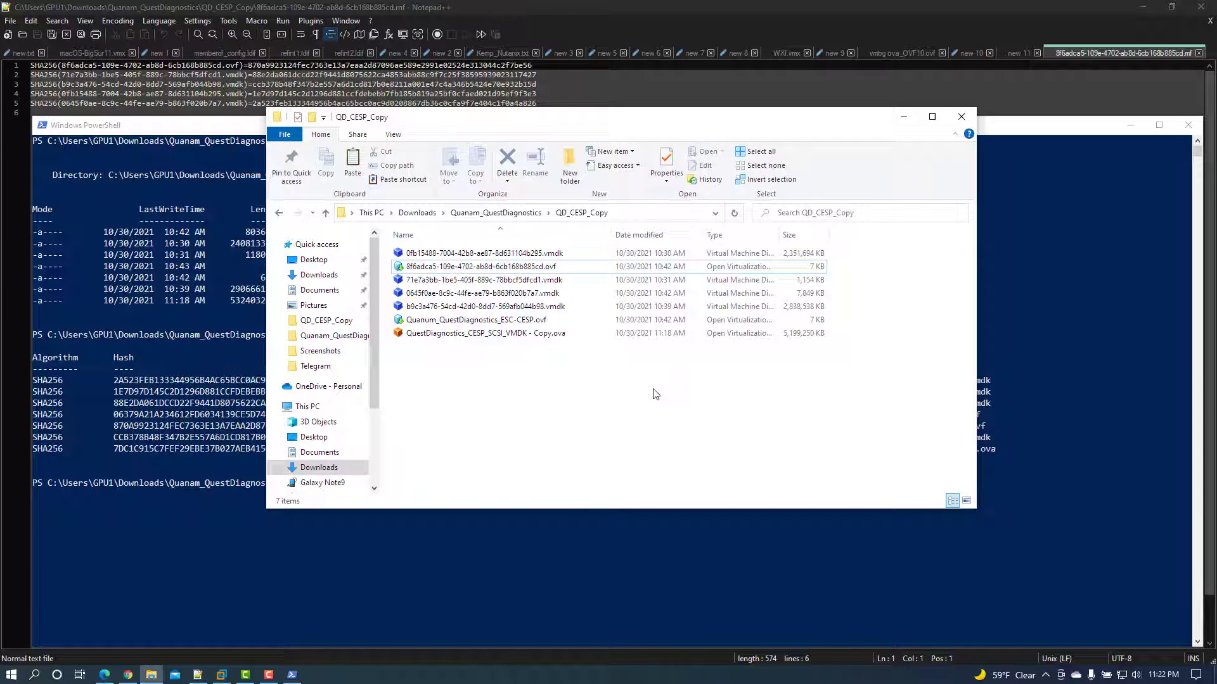
left_click(475, 319)
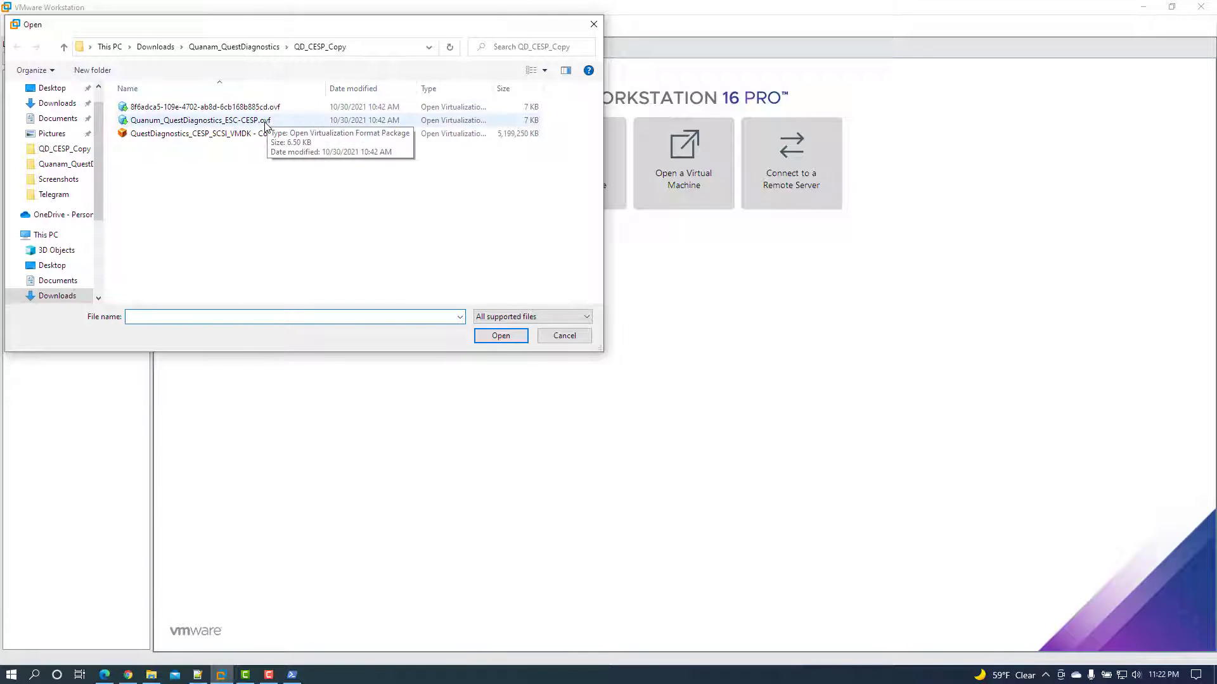
Import the renamed .ovf as a new VM named Quanum_QuestDiagnostics_ECS-CESP.
left_click(199, 120)
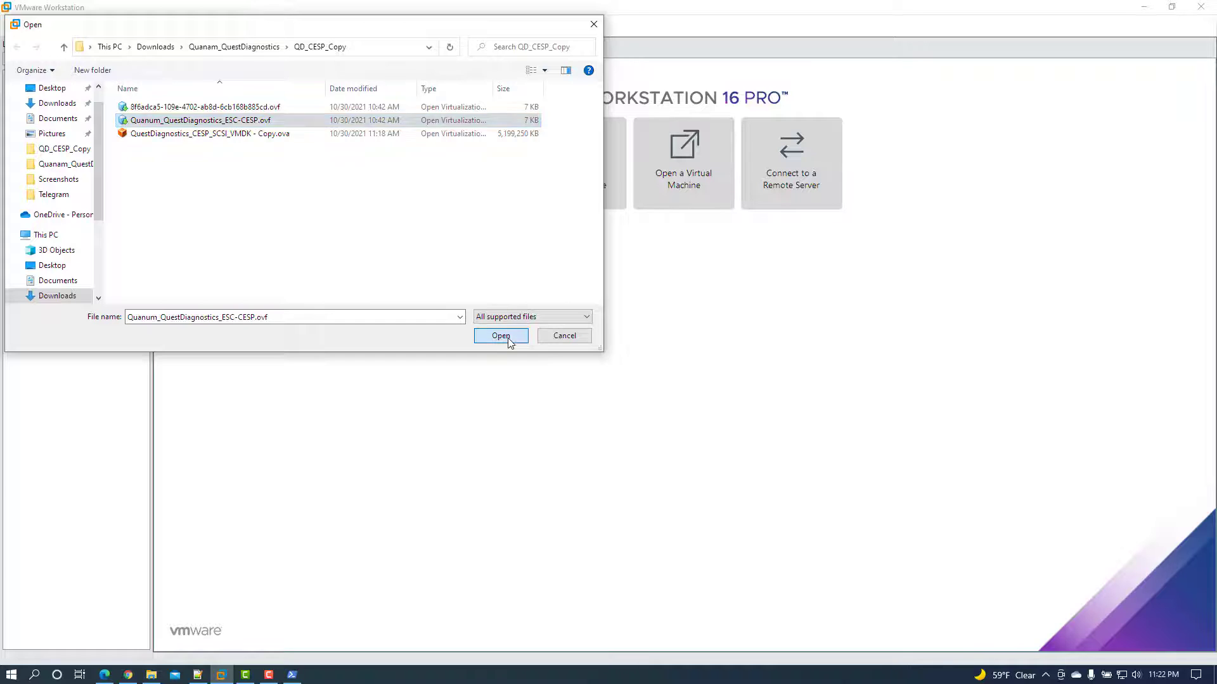
left_click(501, 335)
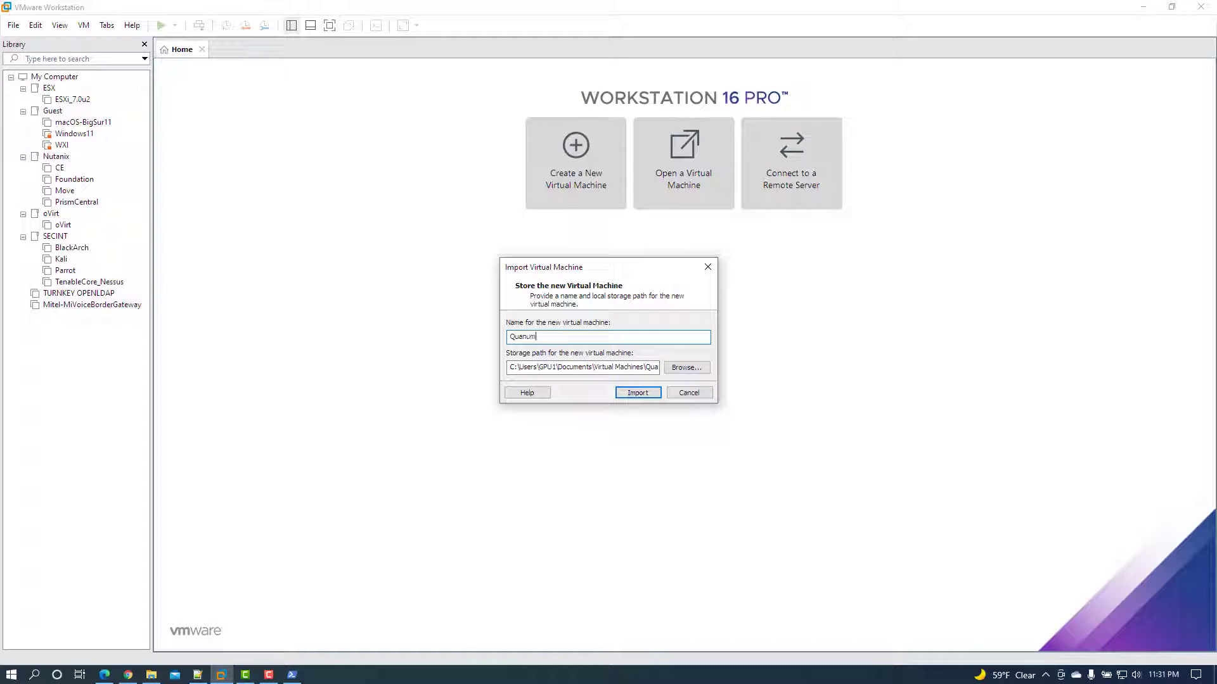
type("_")
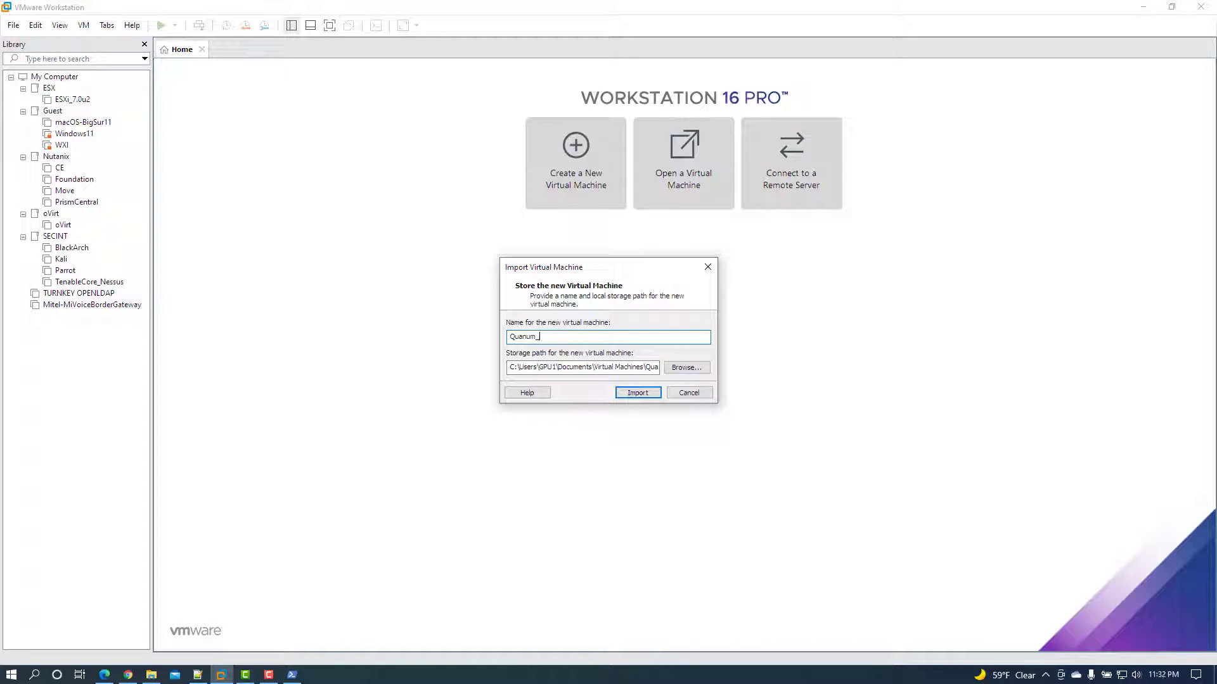
type("QuestDiagnostics")
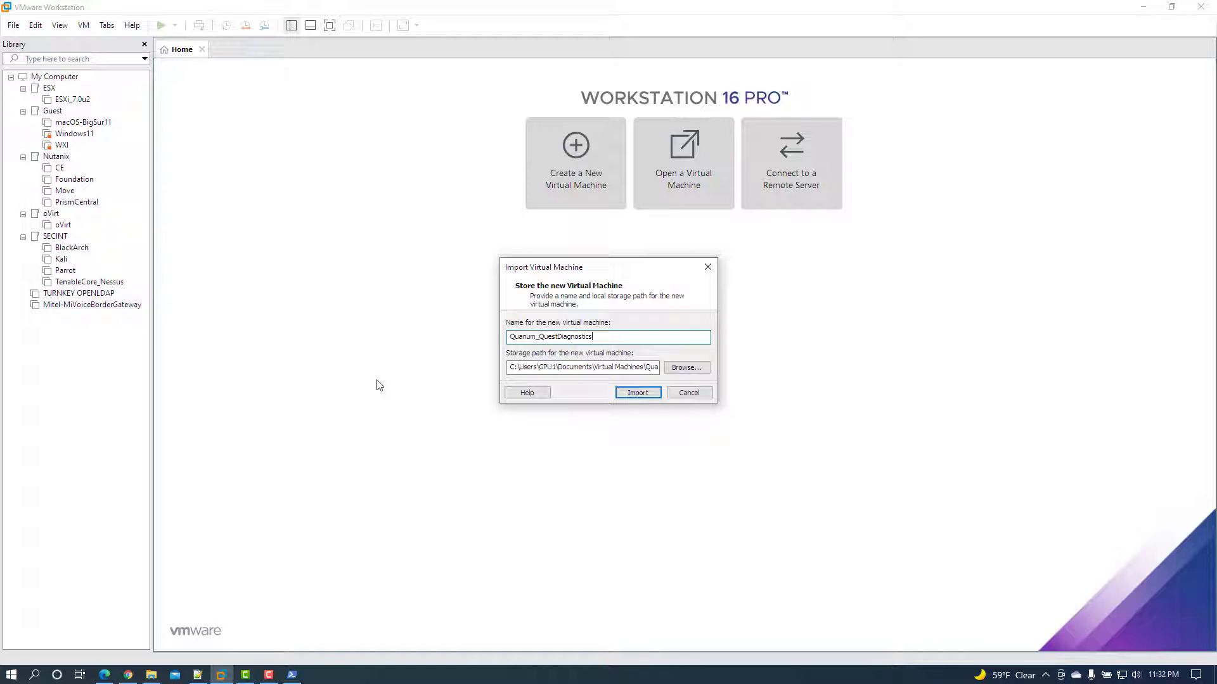
type("_ECS-CESP")
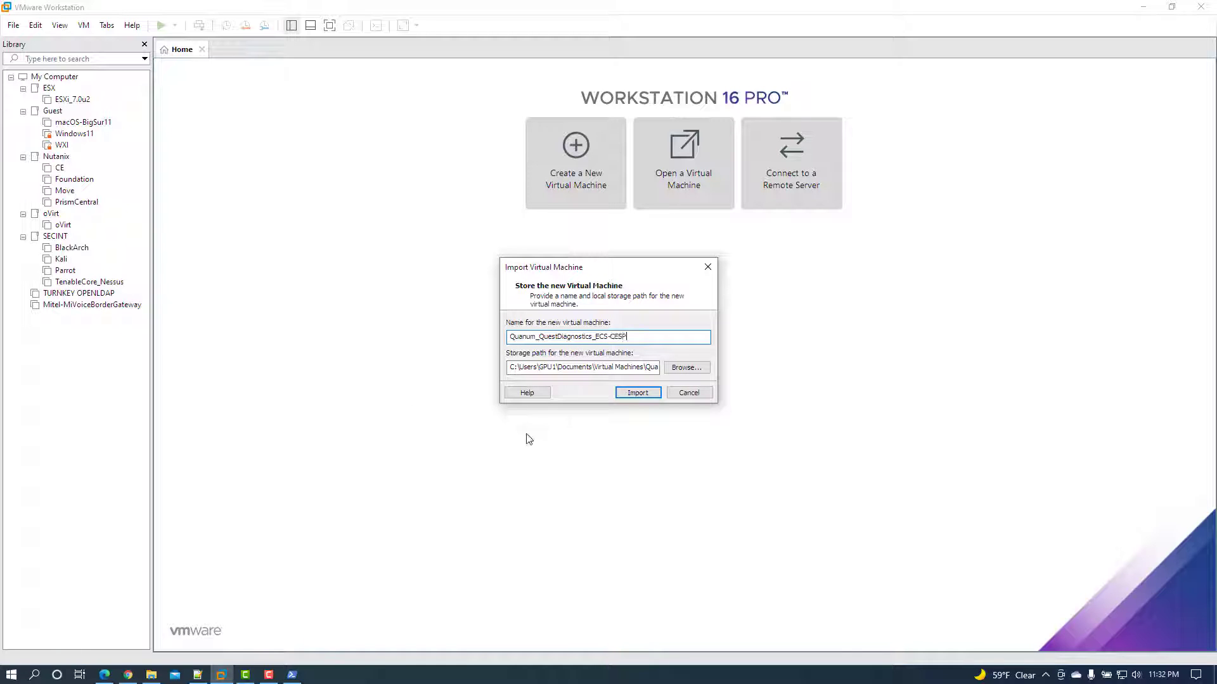
left_click(637, 392)
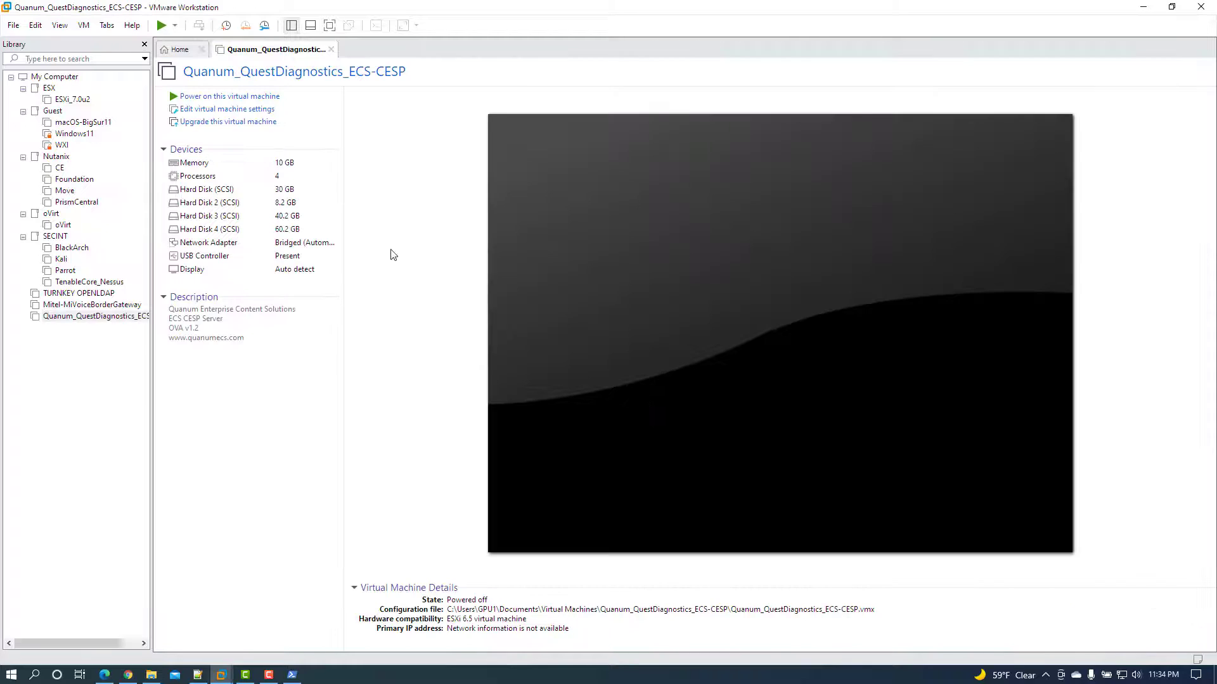
Set the VM's network adapter to Custom: VMnet8 (NAT) and power the machine on.
left_click(227, 109)
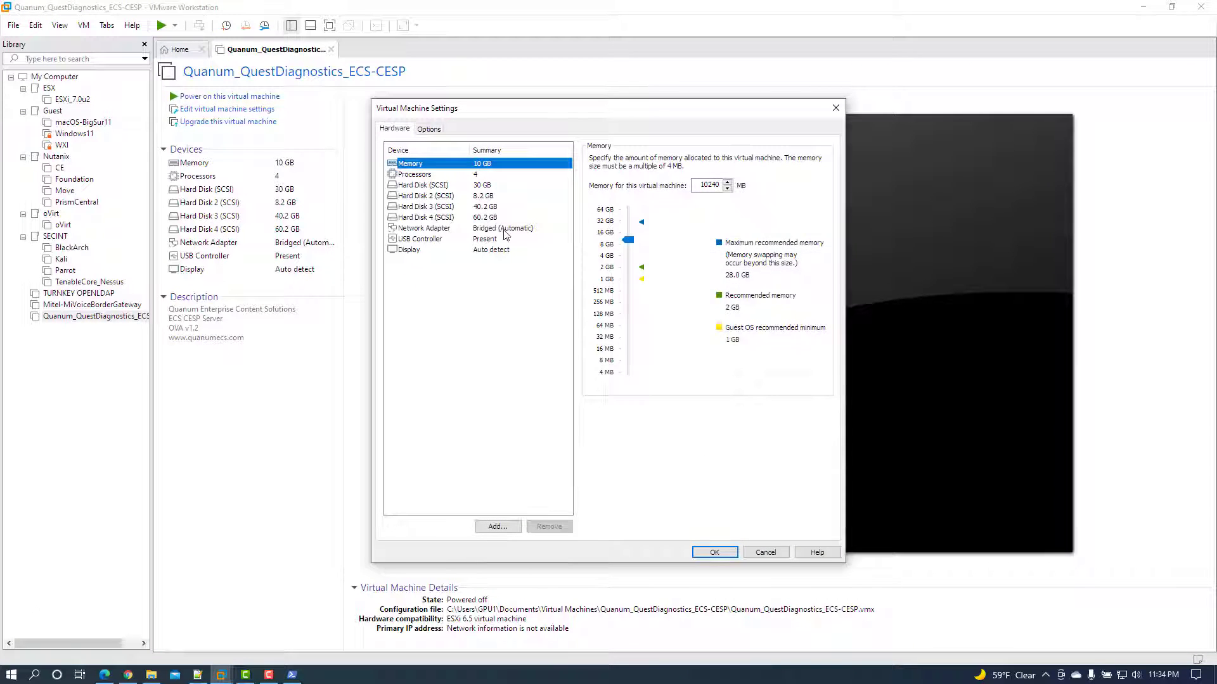
left_click(426, 228)
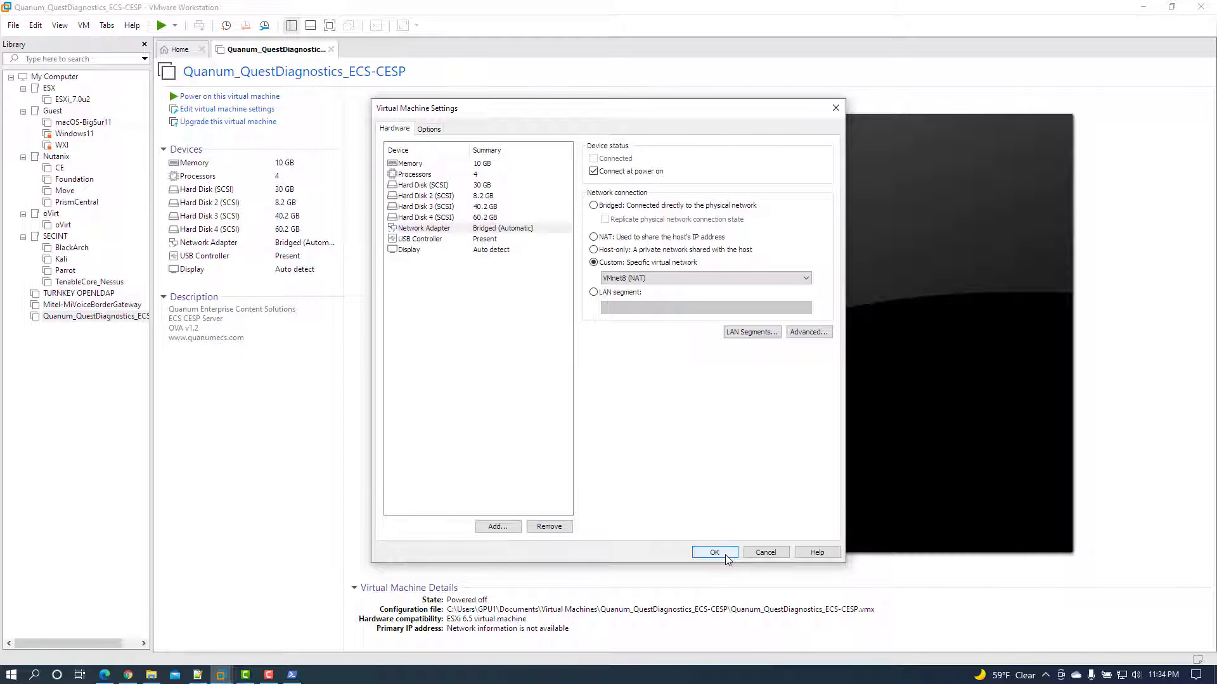
left_click(714, 551)
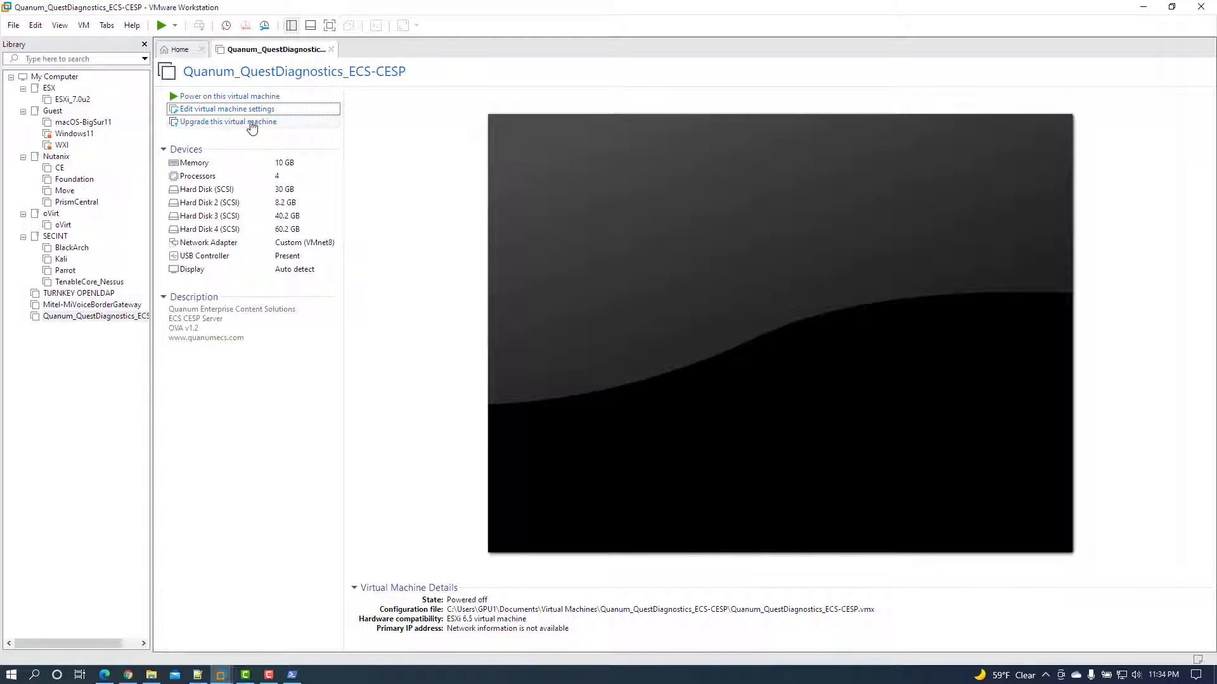
mouse_move(228, 95)
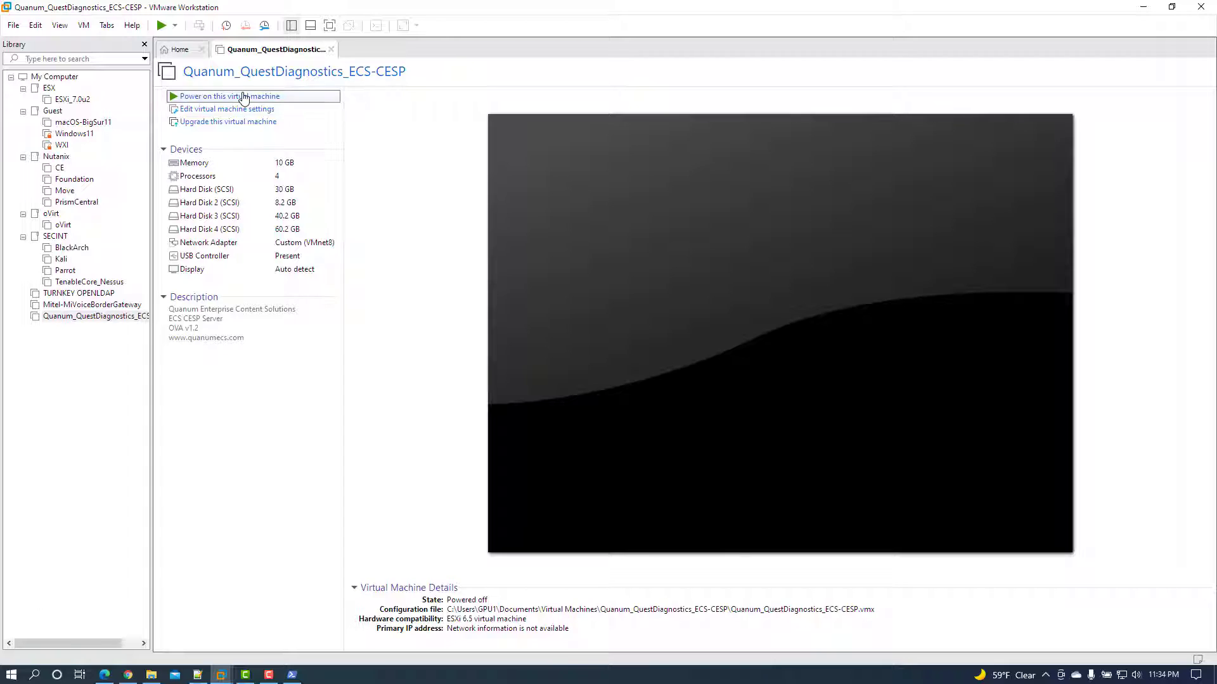
left_click(230, 95)
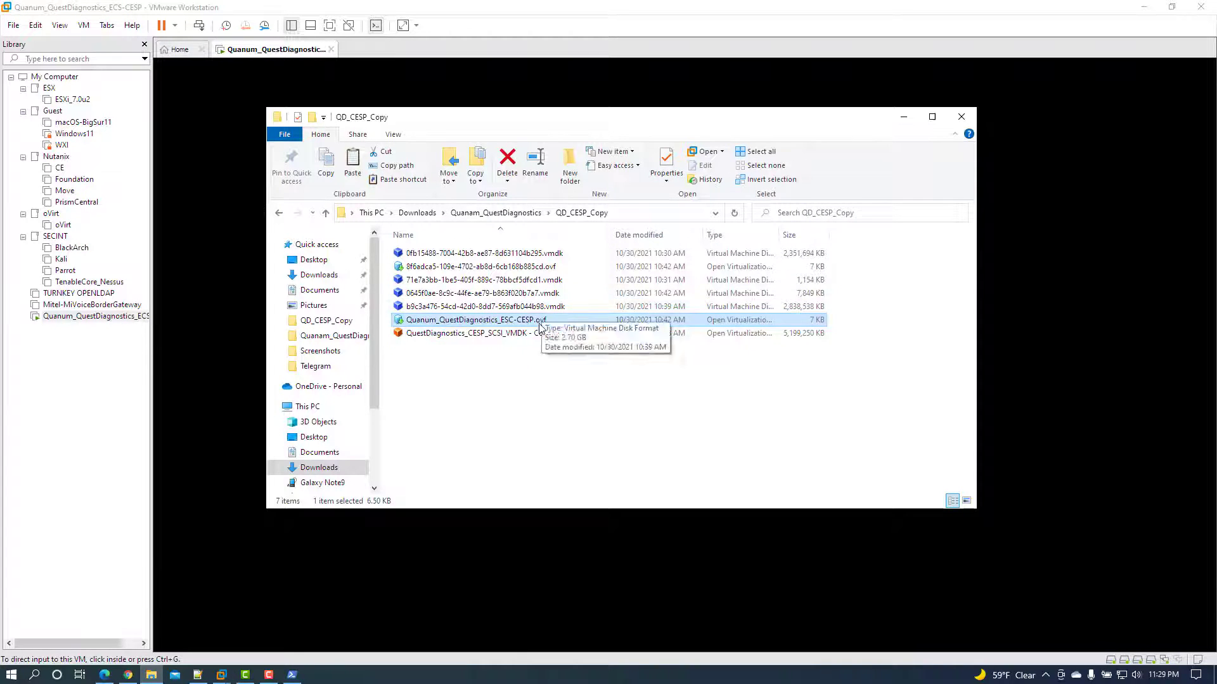
Review the renamed OVF's XML in Notepad++ down to its Ethernet adapter and boot order entries.
double_click(476, 319)
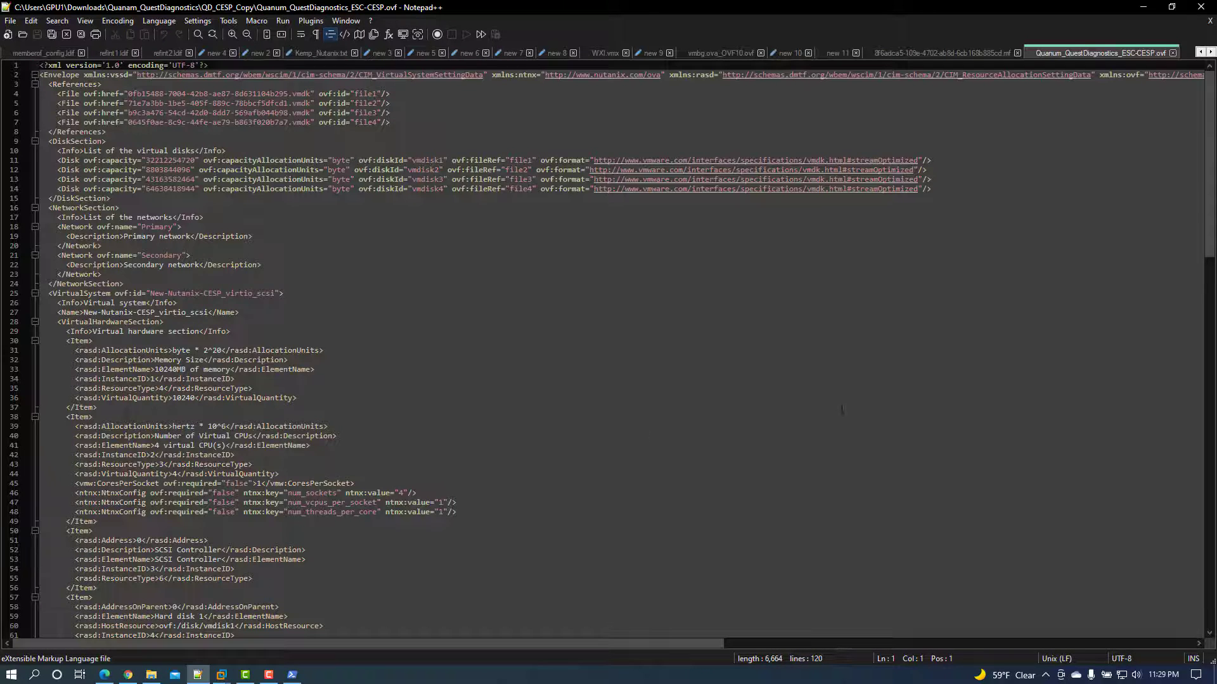
scroll("down", 3)
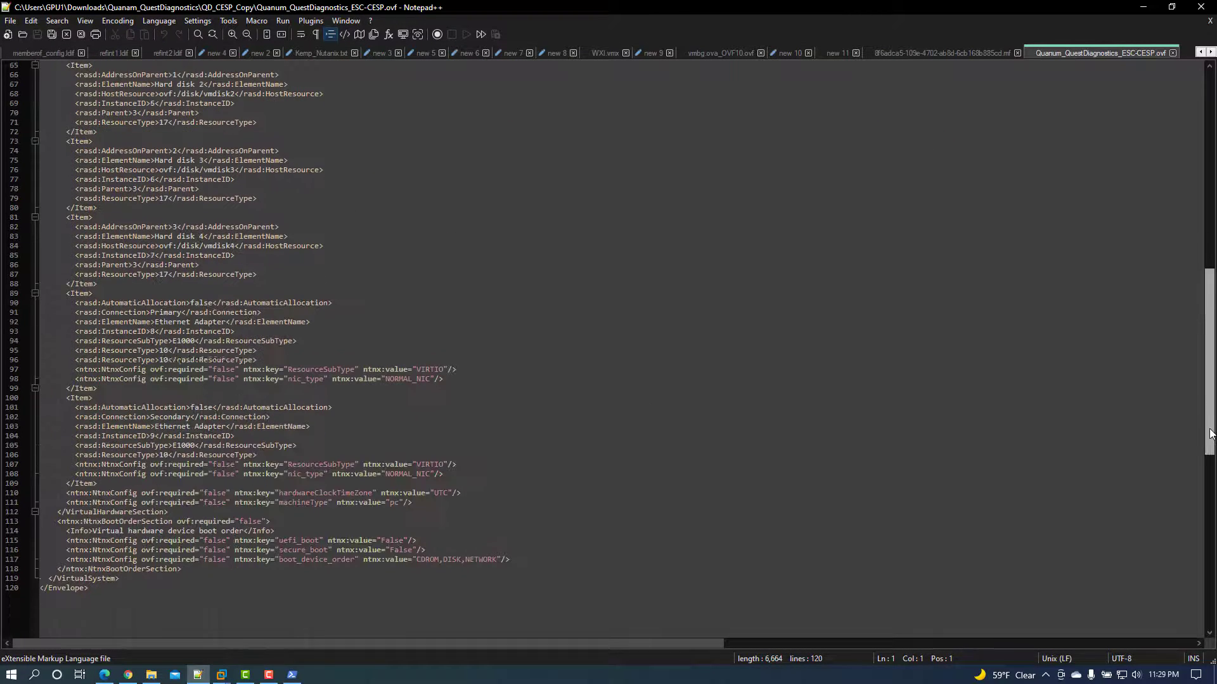